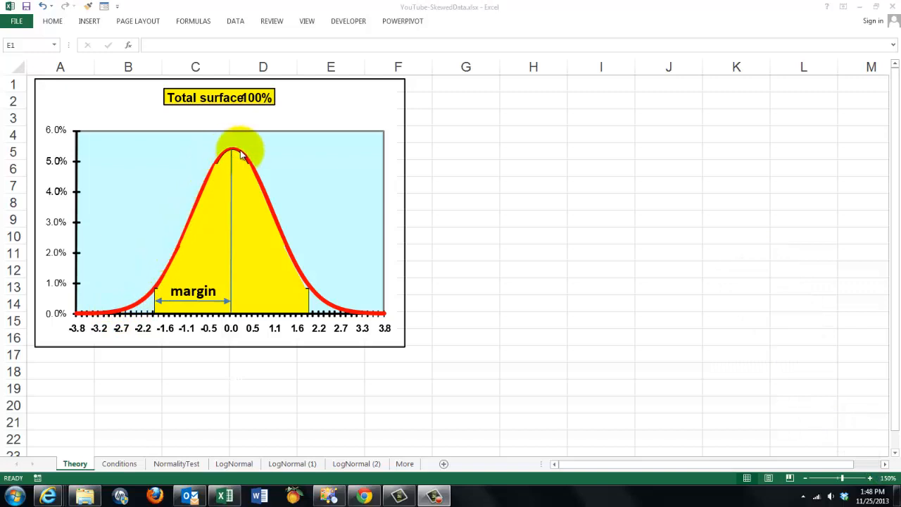
mouse_move(392, 316)
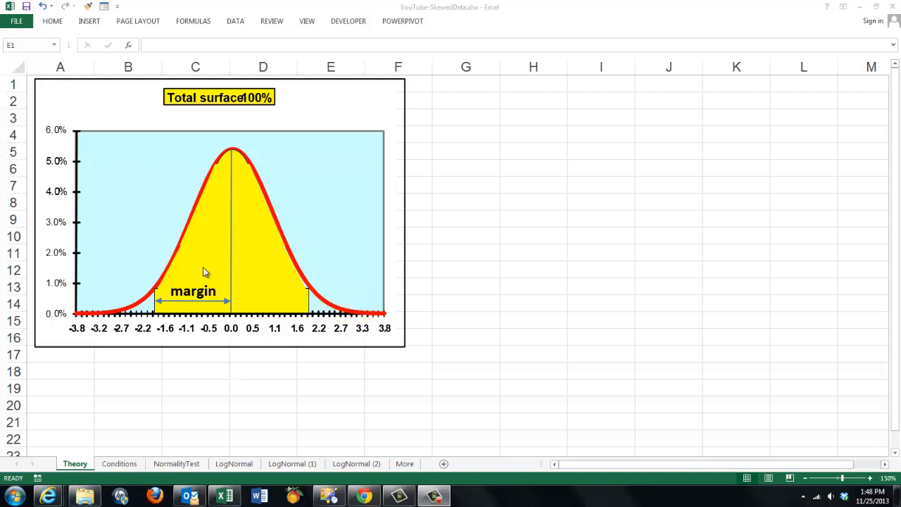
mouse_move(214, 307)
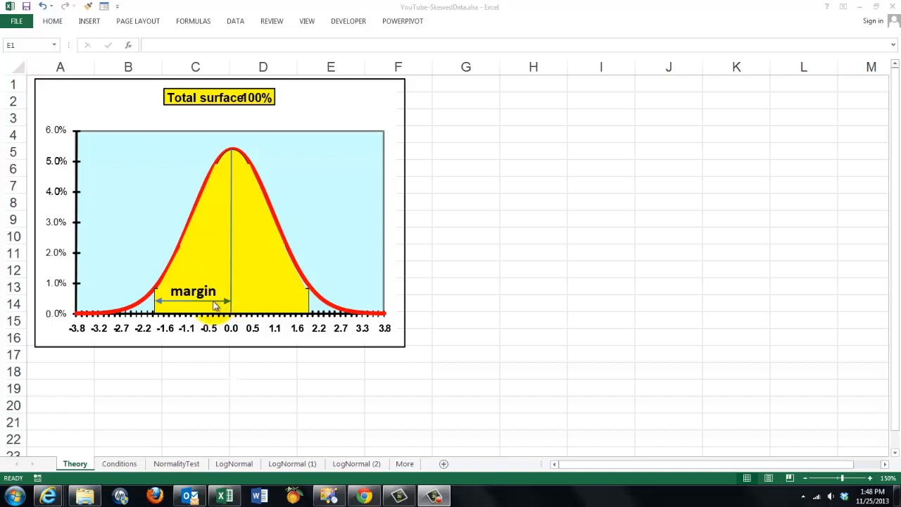
mouse_move(256, 307)
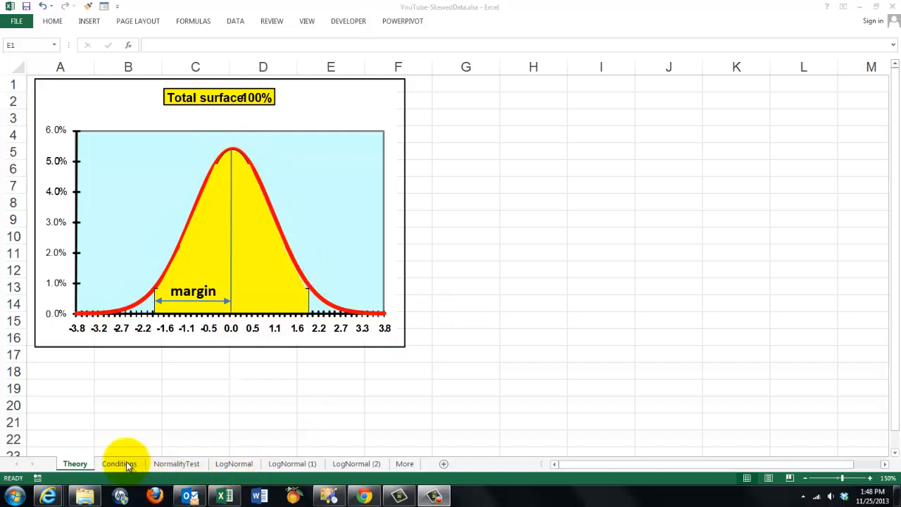
- View the Conditions sheet and inspect the SKEW formulas in F14 and I14 for Drinks and Coffee
click(118, 463)
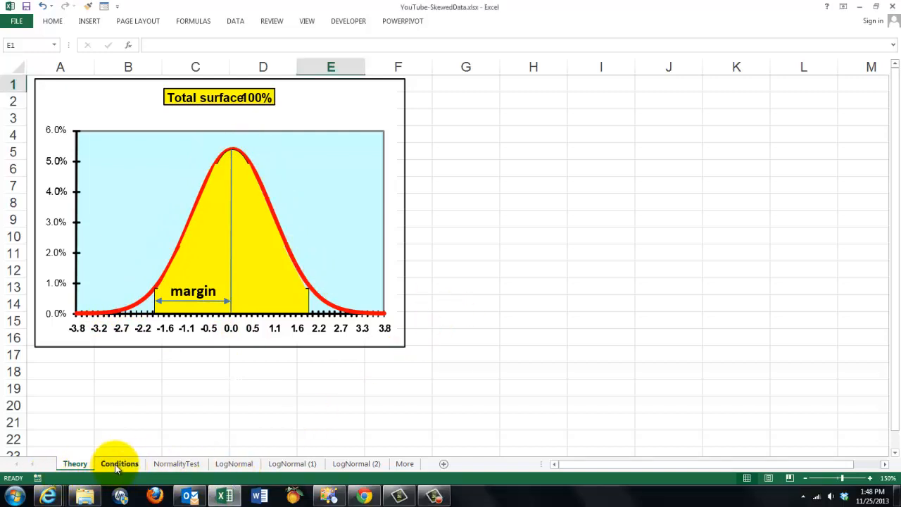
click(119, 464)
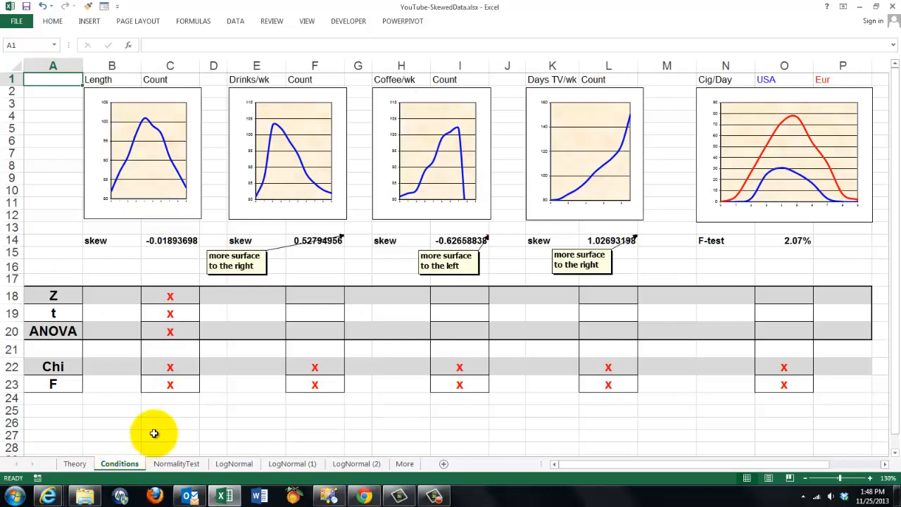
mouse_move(172, 166)
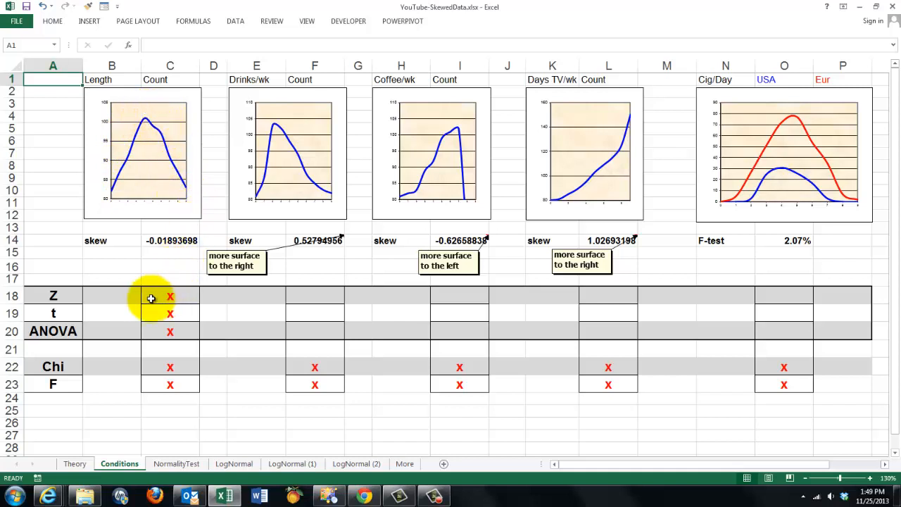
mouse_move(169, 329)
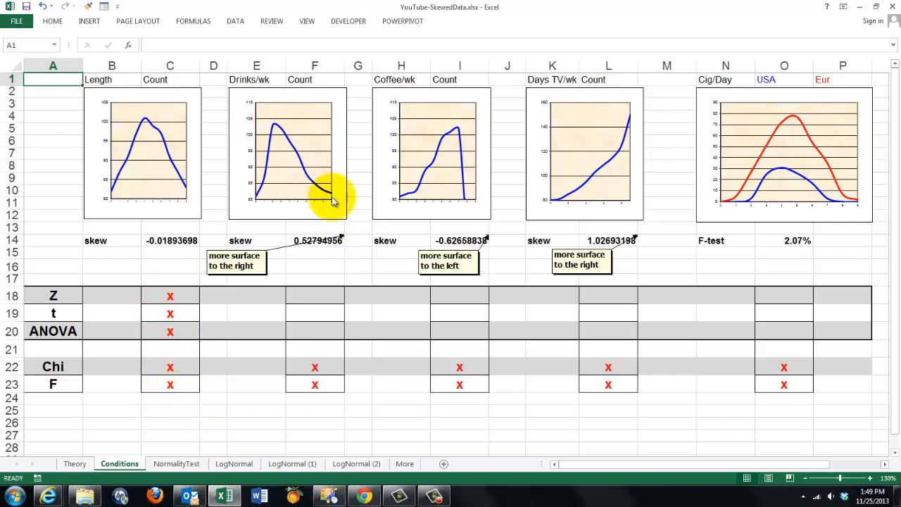
mouse_move(431, 157)
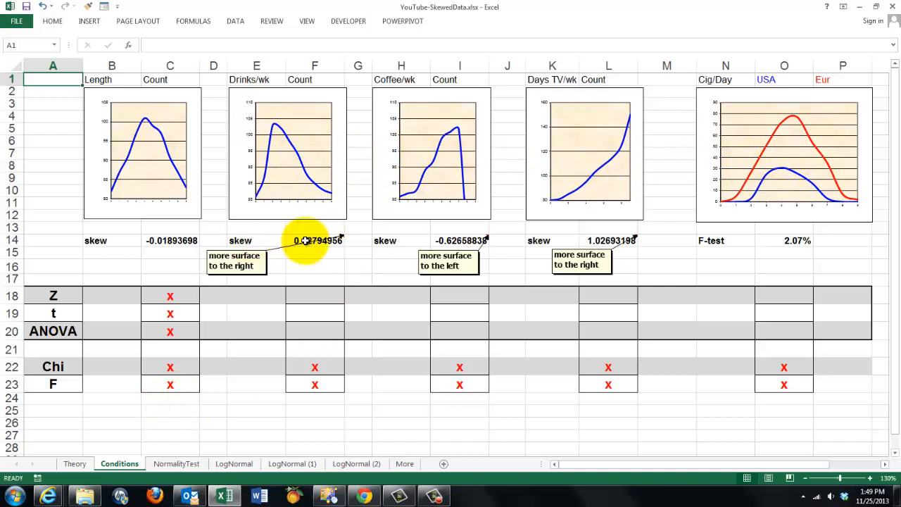
click(315, 239)
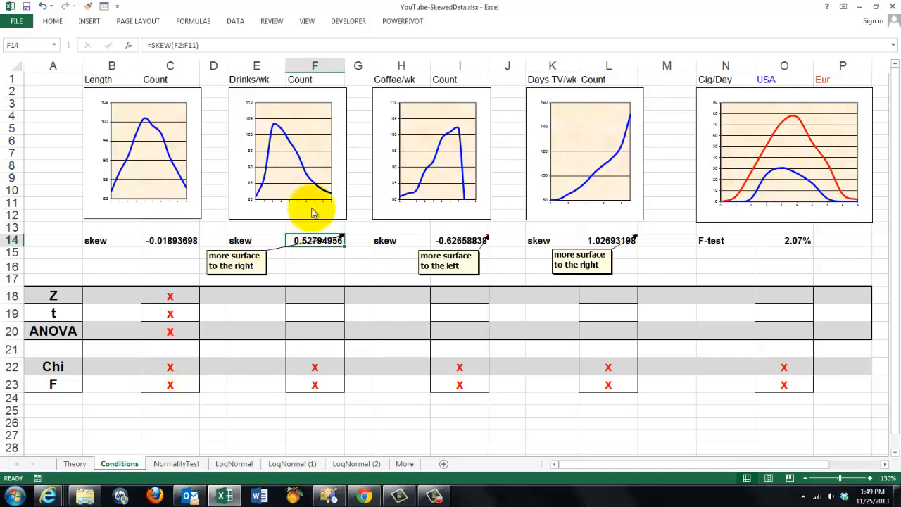
mouse_move(331, 197)
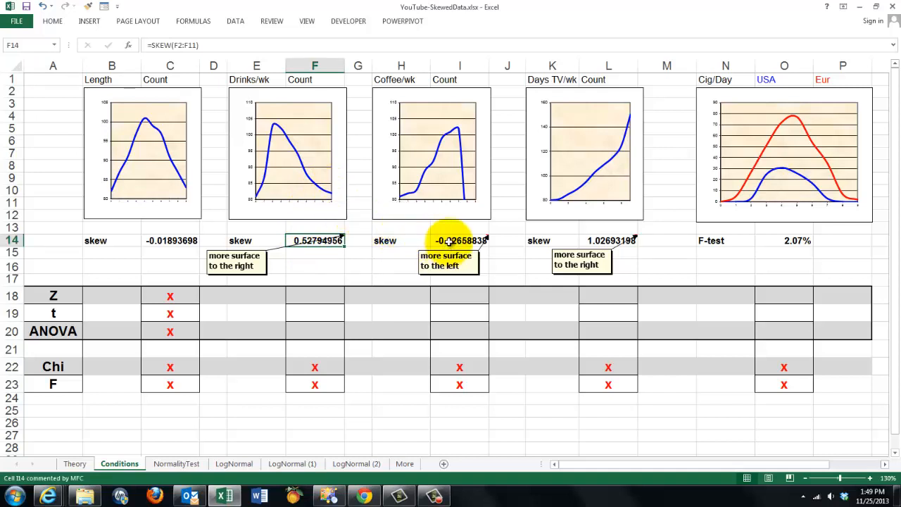
click(459, 239)
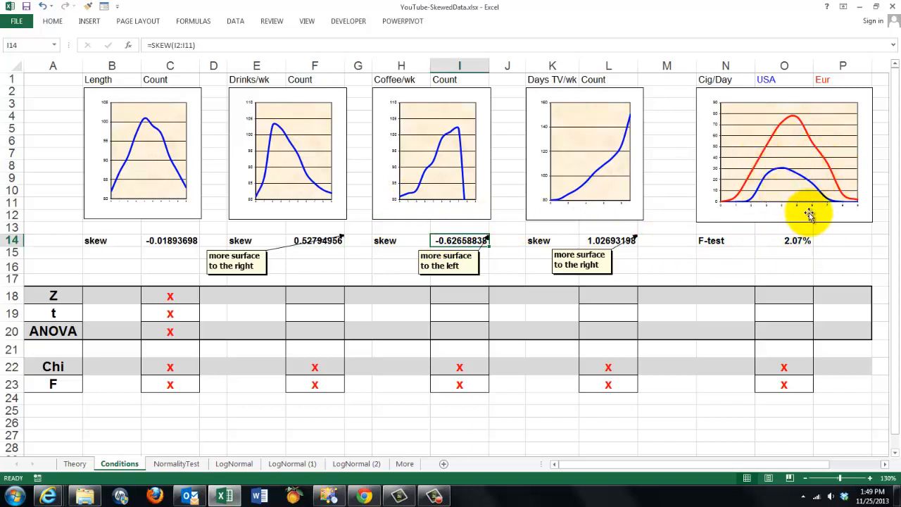
mouse_move(148, 241)
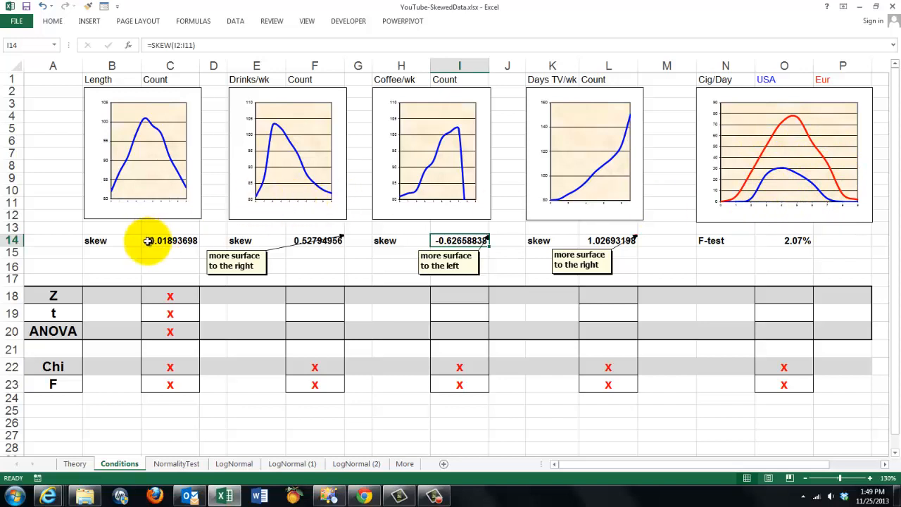
mouse_move(144, 196)
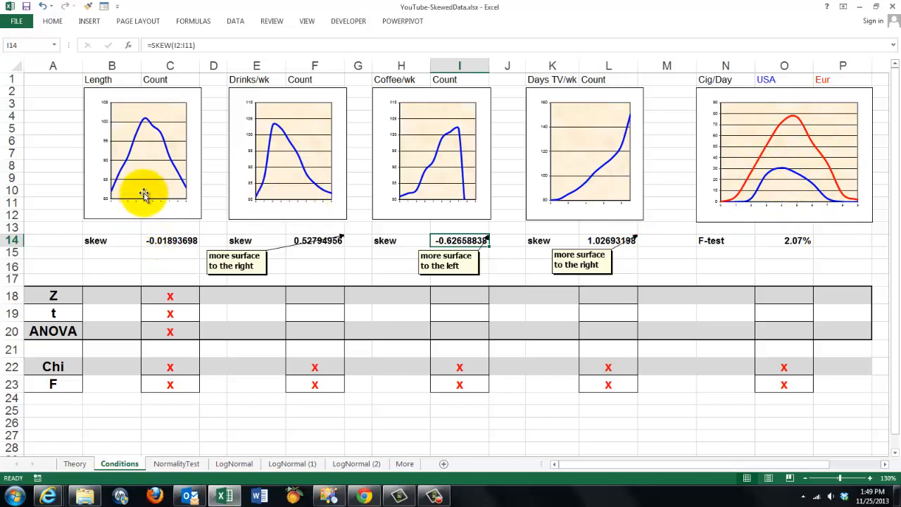
mouse_move(155, 163)
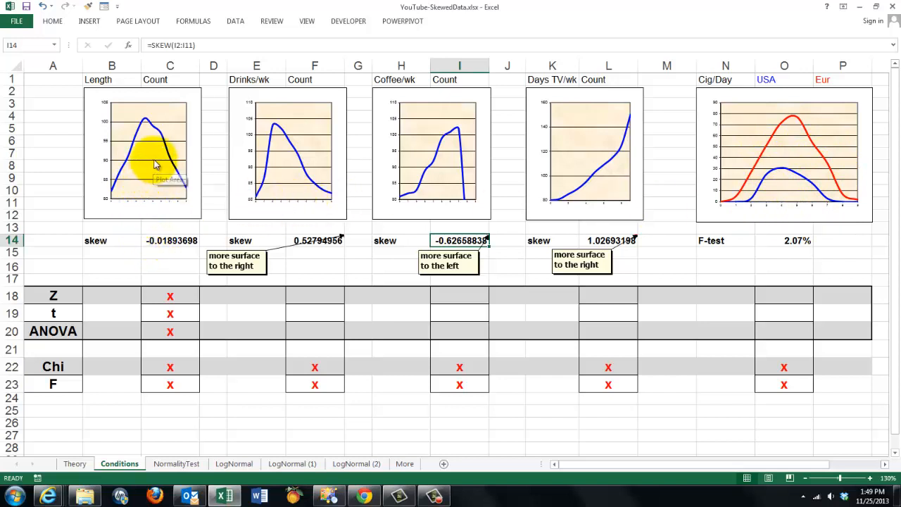
mouse_move(162, 278)
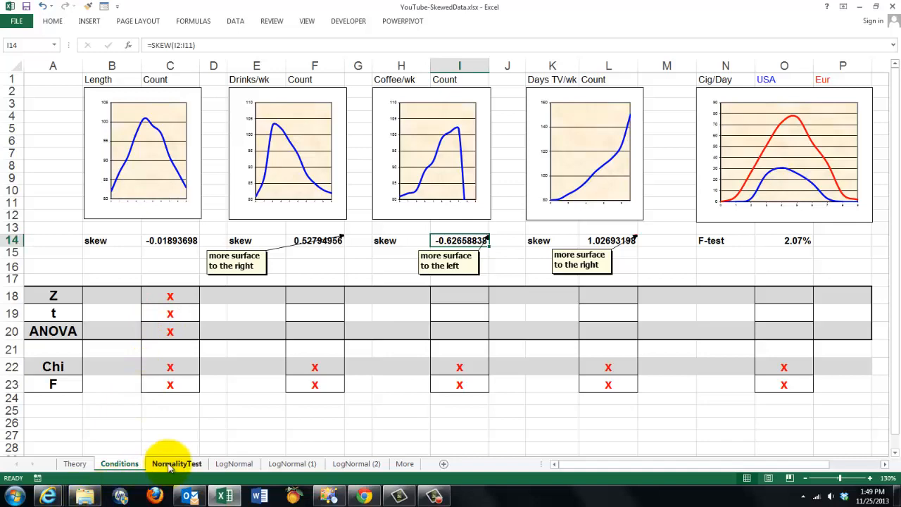
- Enter the skew-significance IF formula in A32 of NormalityTest, returning Y for skew 1.036
click(176, 463)
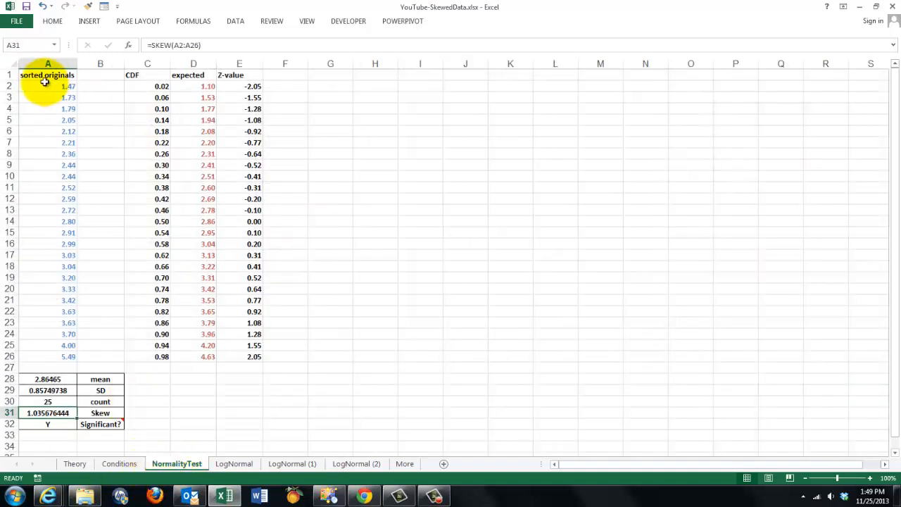
click(48, 63)
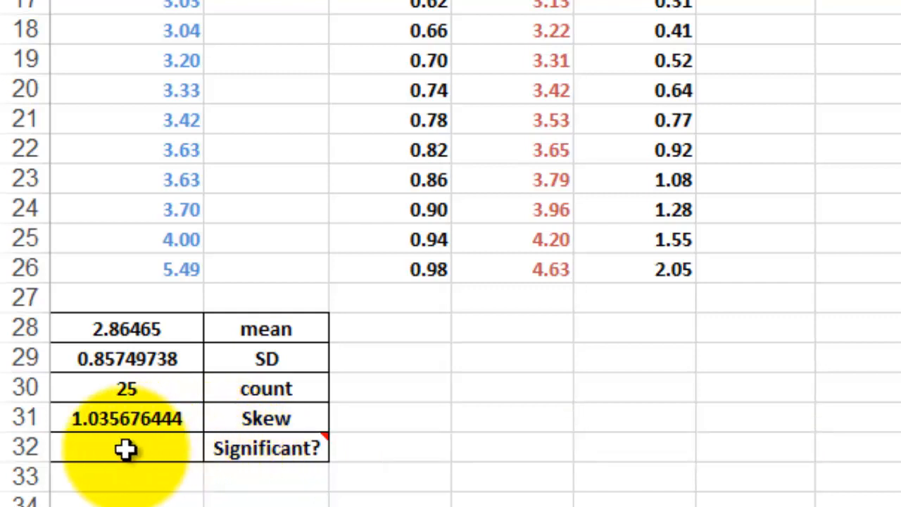
text(Y","N"))
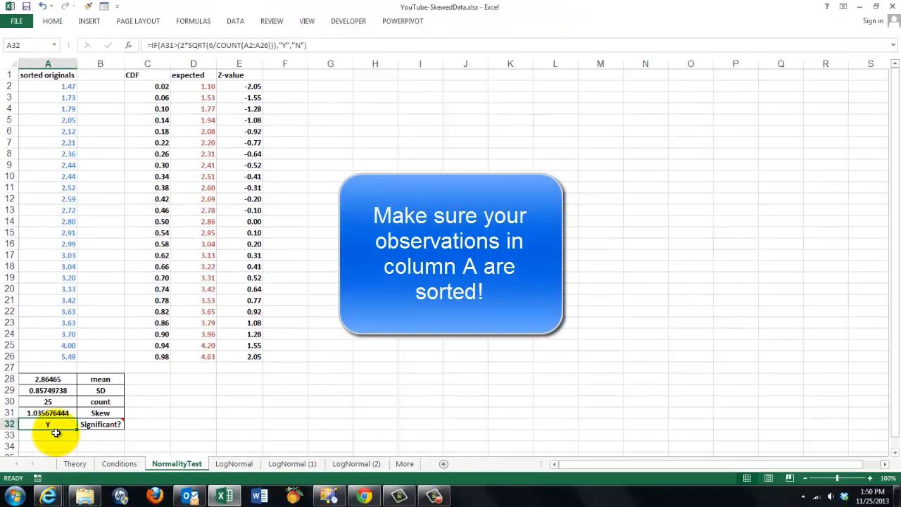
mouse_move(101, 424)
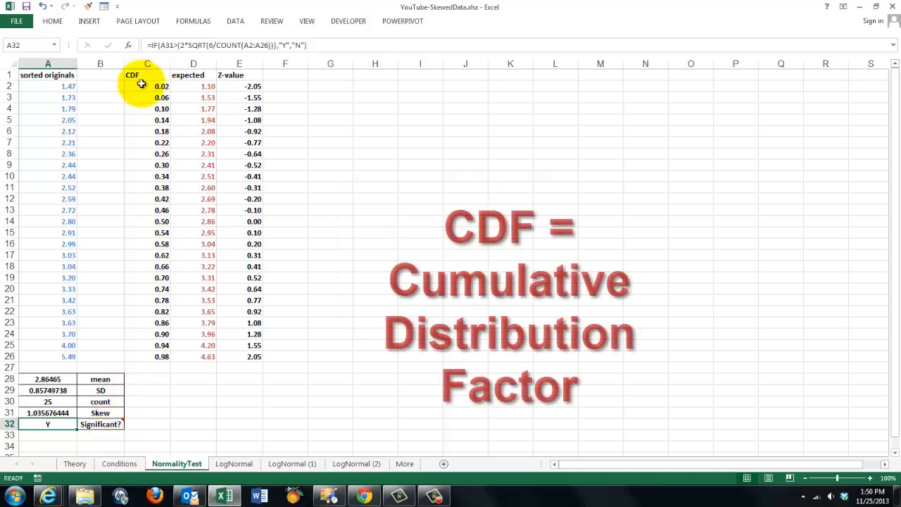
click(146, 86)
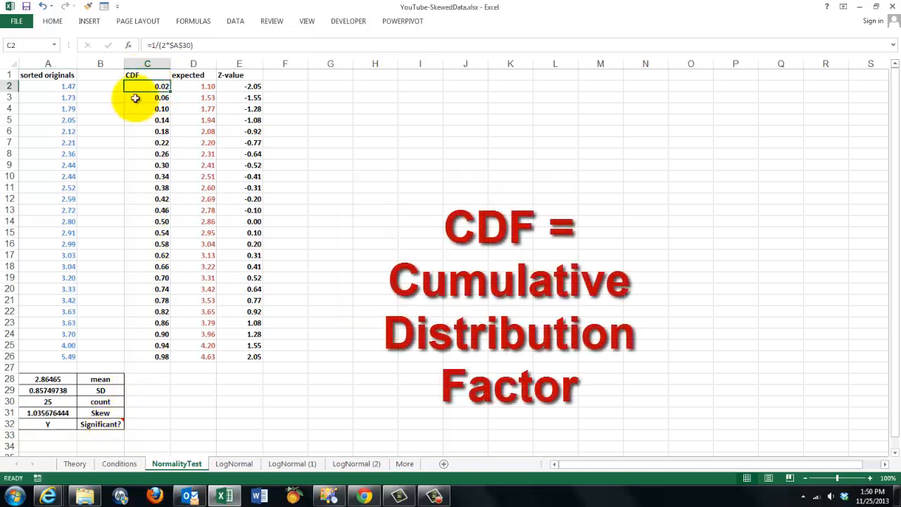
mouse_move(125, 127)
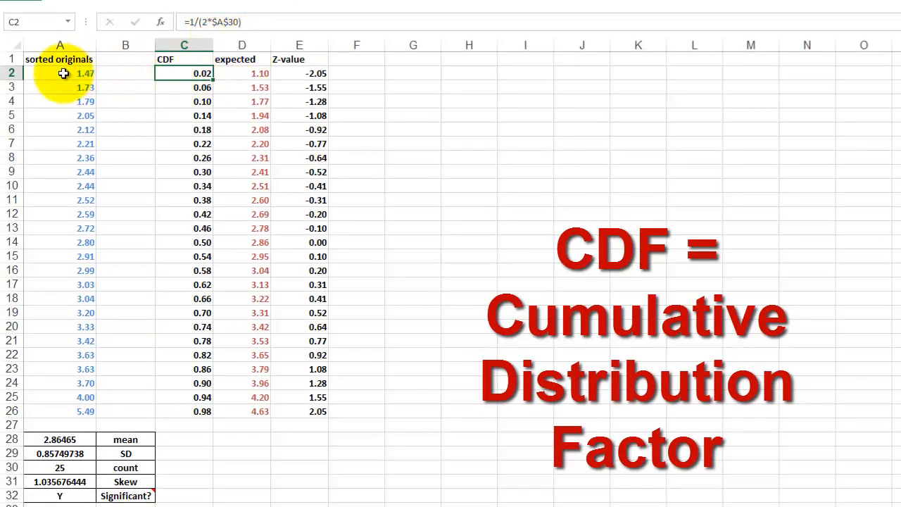
click(59, 73)
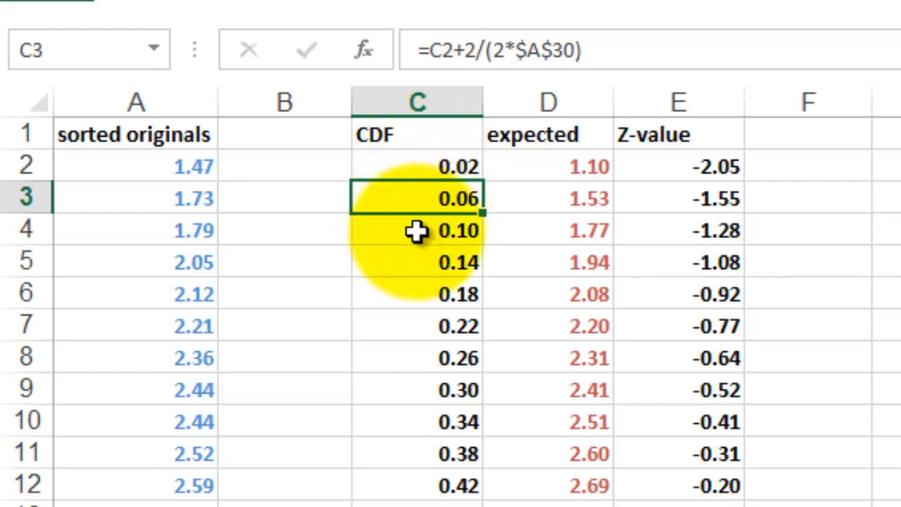
mouse_move(135, 225)
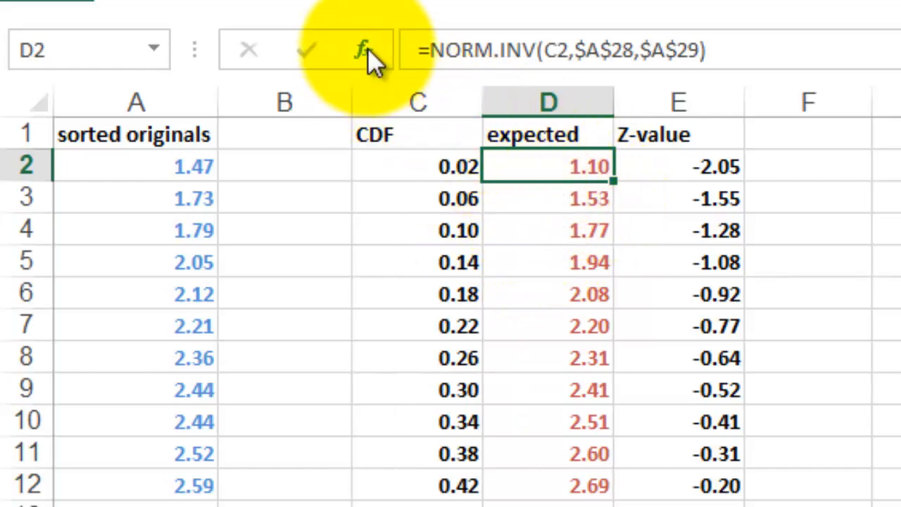
click(363, 49)
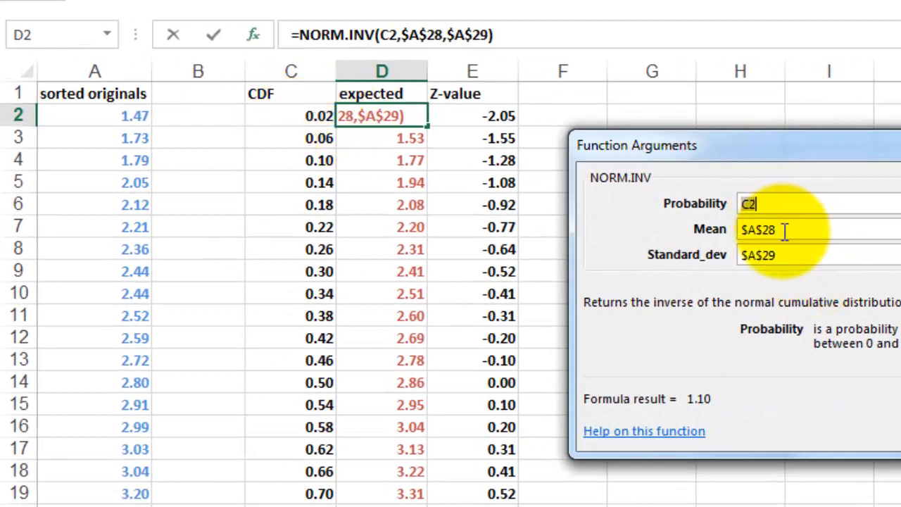
mouse_move(772, 288)
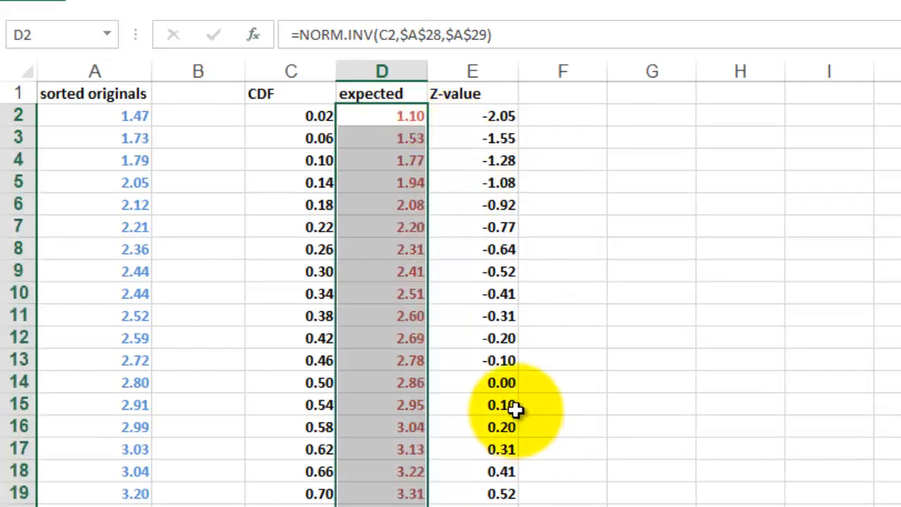
mouse_move(468, 115)
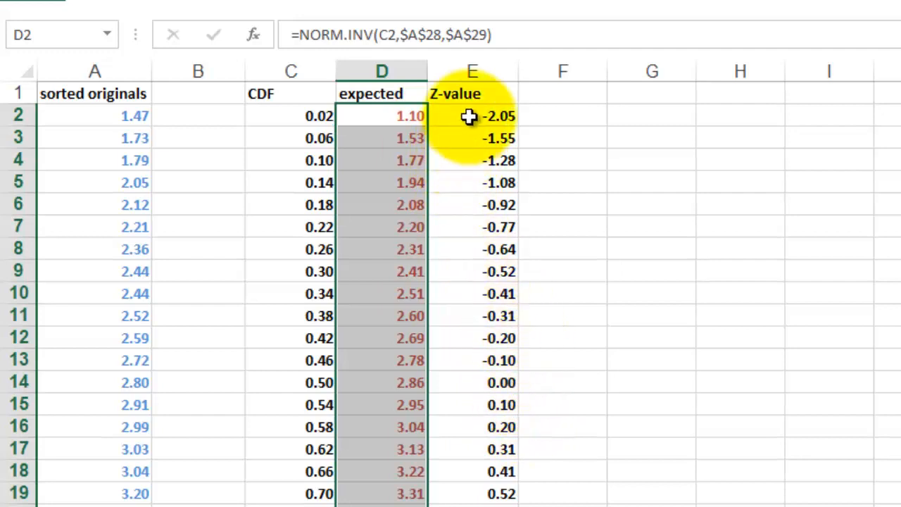
click(472, 115)
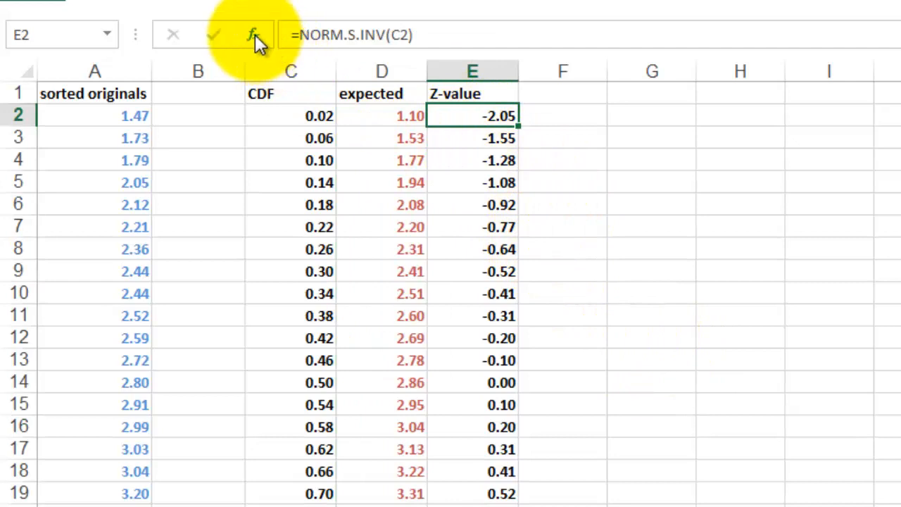
click(253, 36)
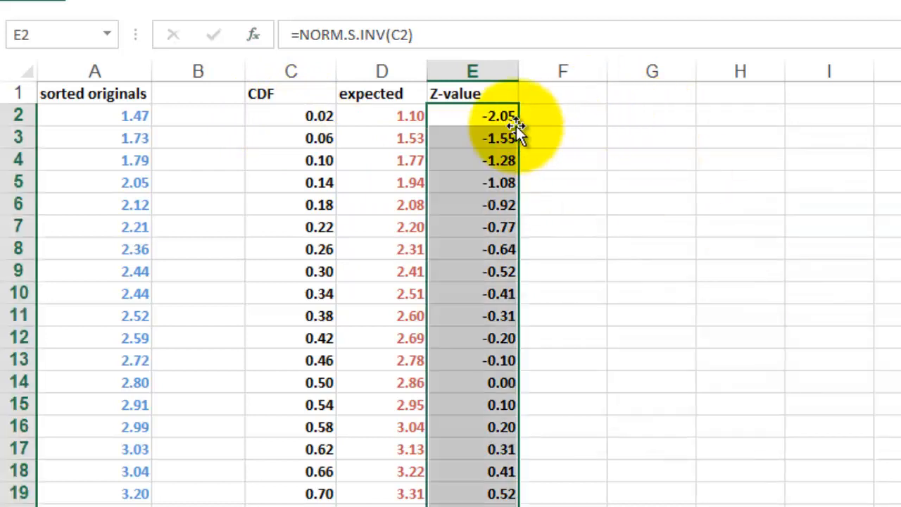
mouse_move(689, 383)
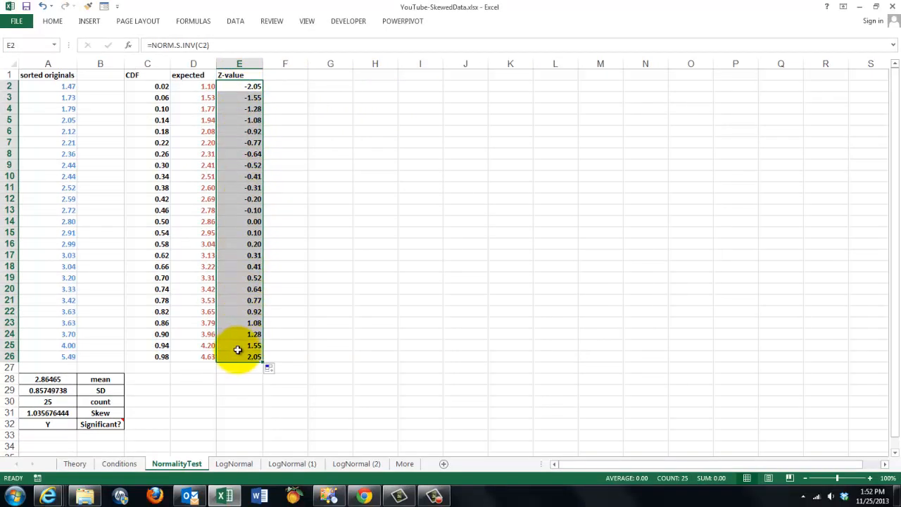
mouse_move(27, 187)
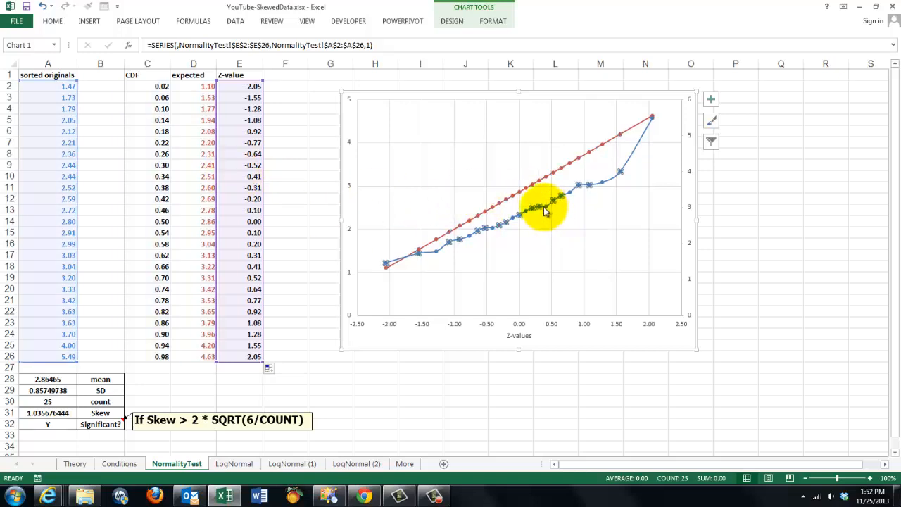
mouse_move(542, 232)
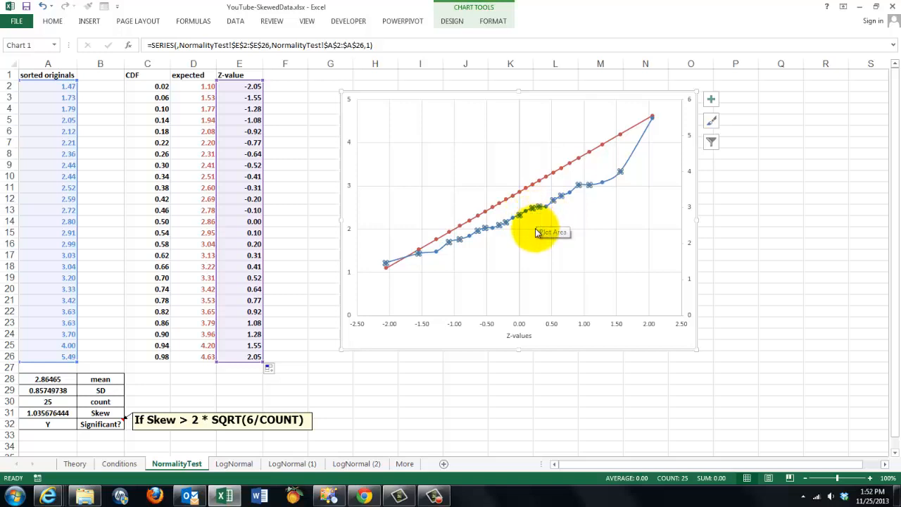
mouse_move(507, 236)
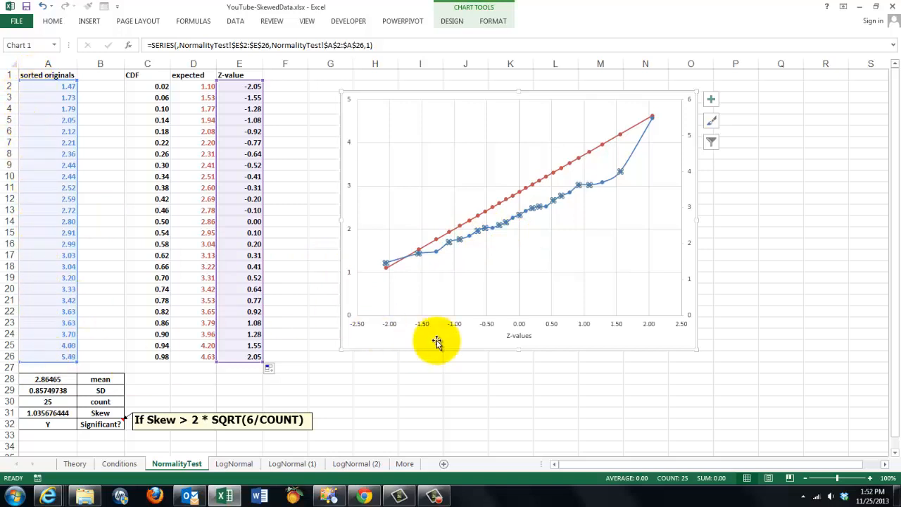
mouse_move(622, 176)
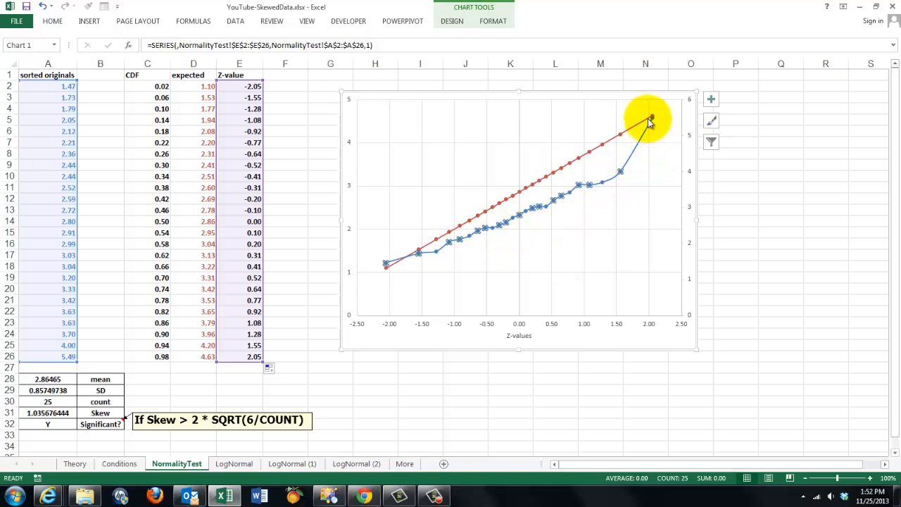
mouse_move(532, 183)
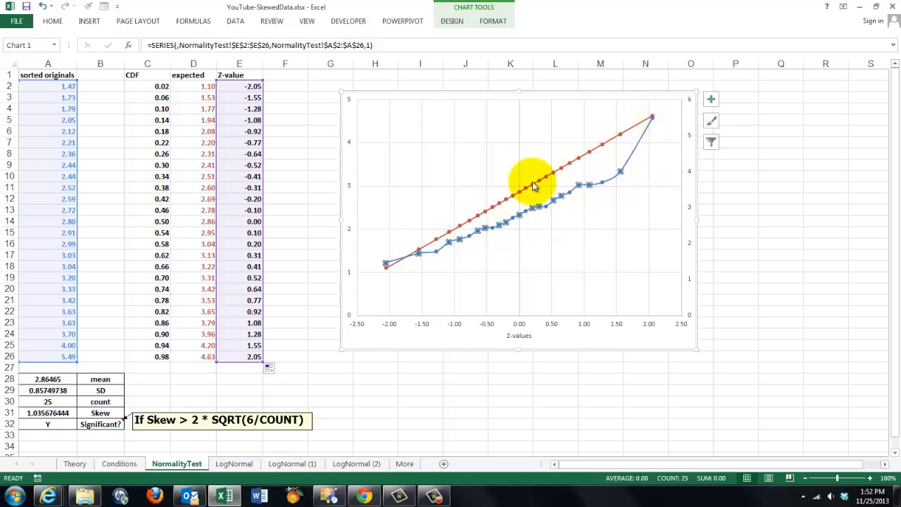
mouse_move(631, 127)
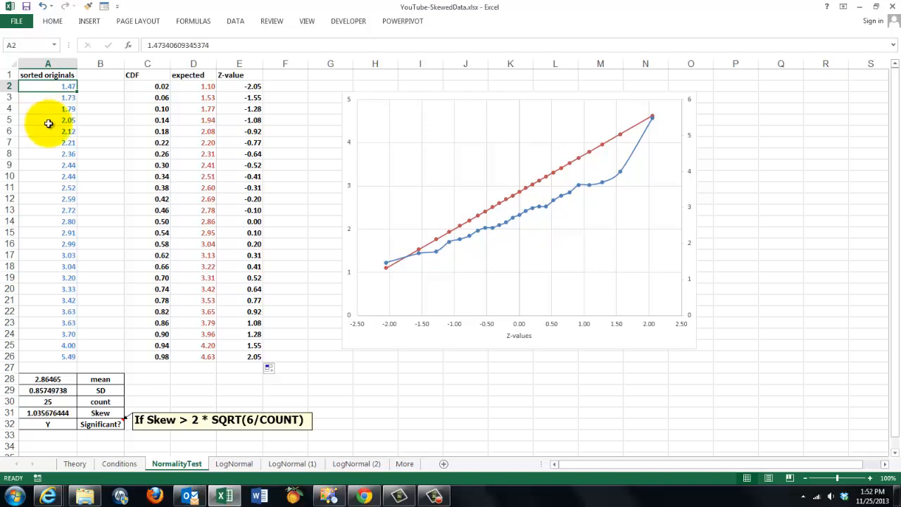
- View the LogNormal sheet and select the first lognormal value in A2
click(234, 463)
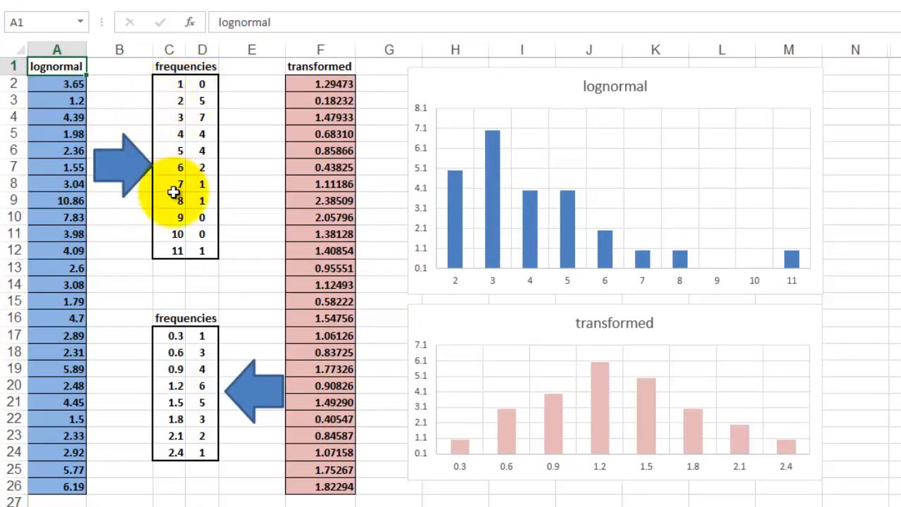
mouse_move(425, 253)
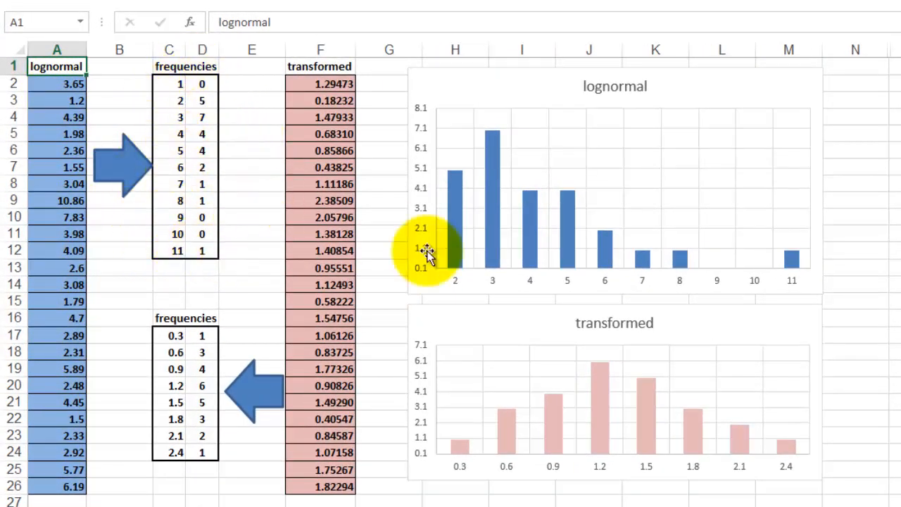
mouse_move(464, 169)
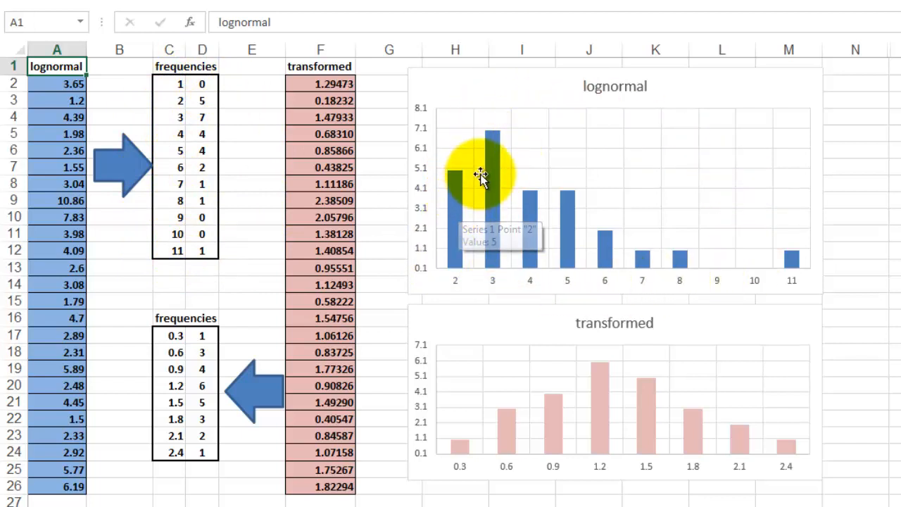
mouse_move(493, 172)
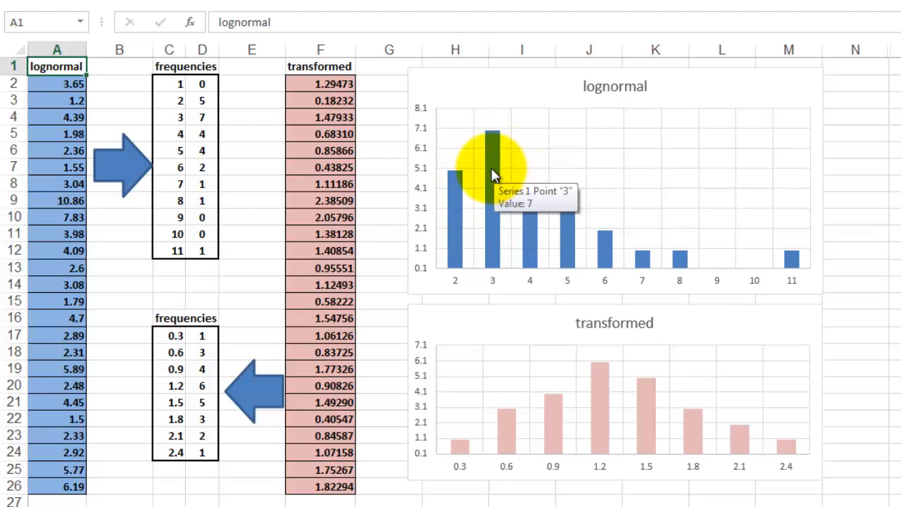
mouse_move(477, 273)
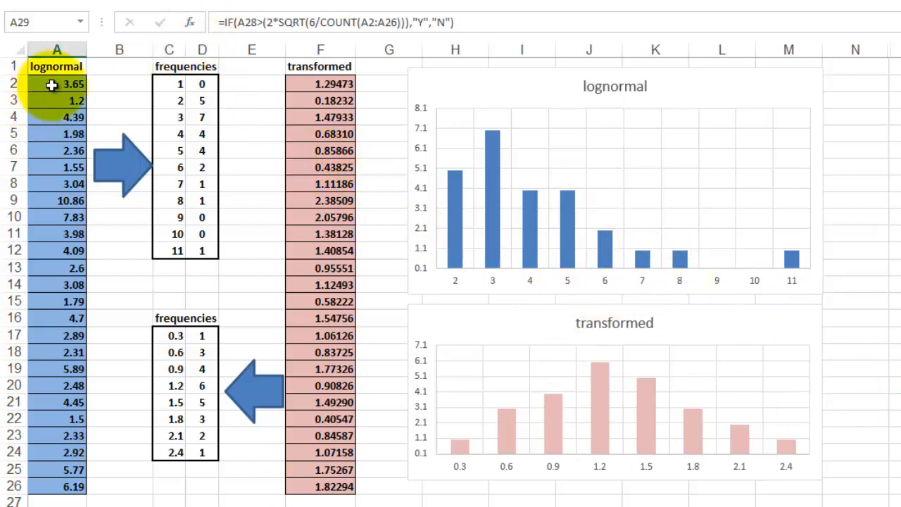
click(56, 85)
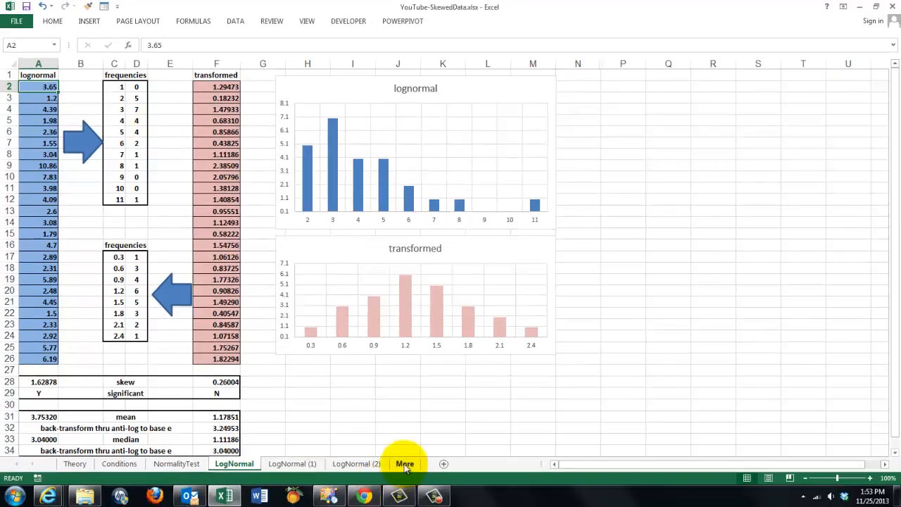
click(406, 463)
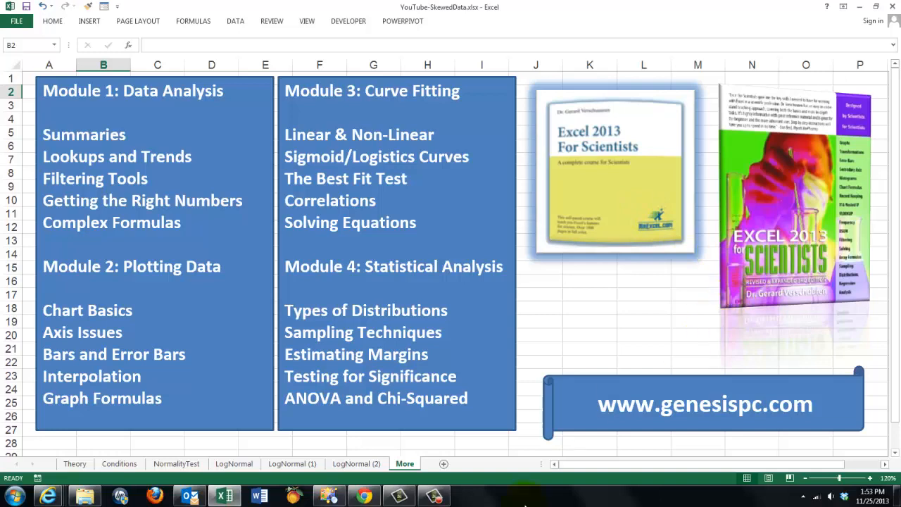
click(234, 463)
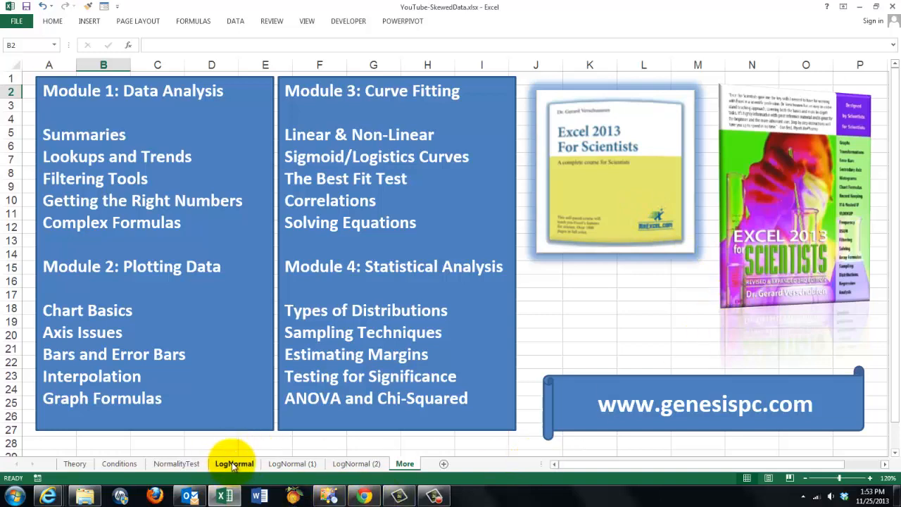
click(233, 463)
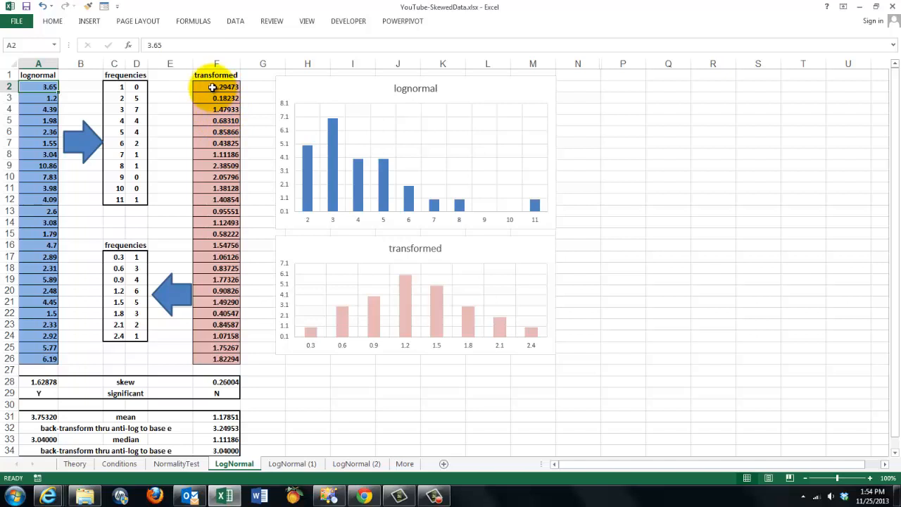
click(217, 86)
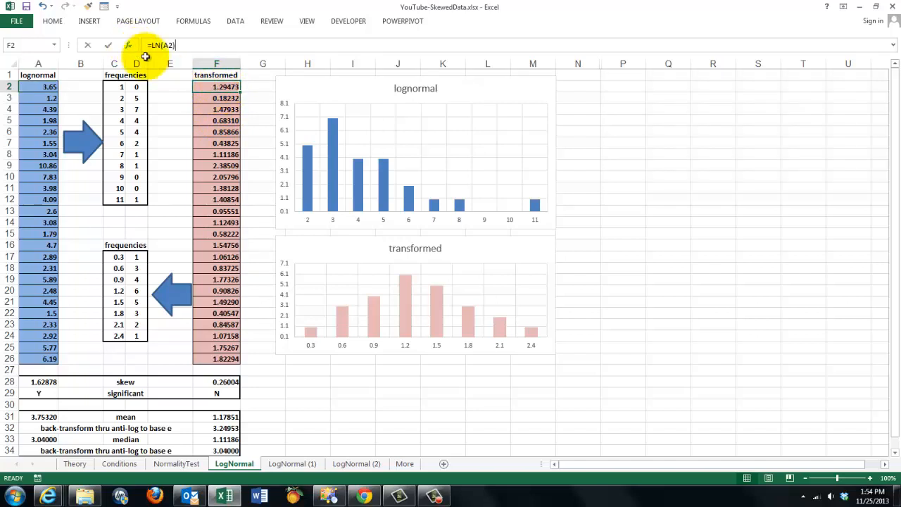
click(127, 45)
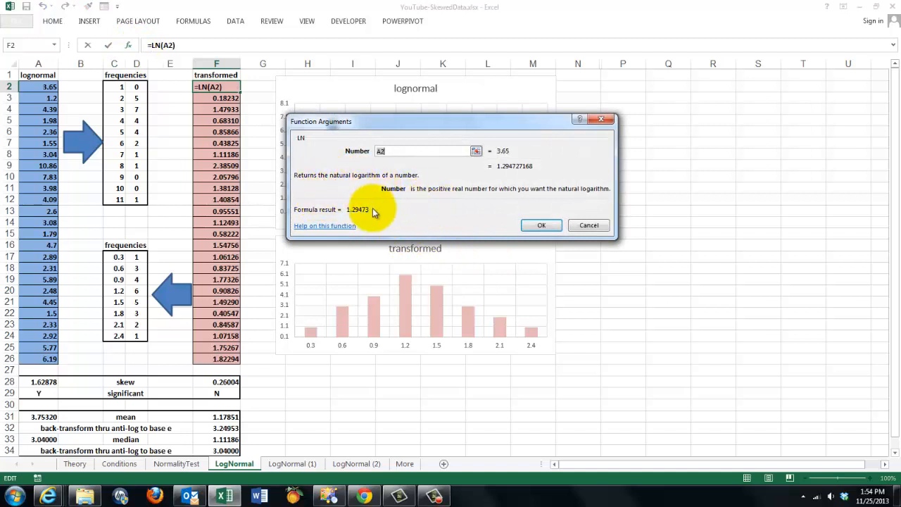
click(541, 225)
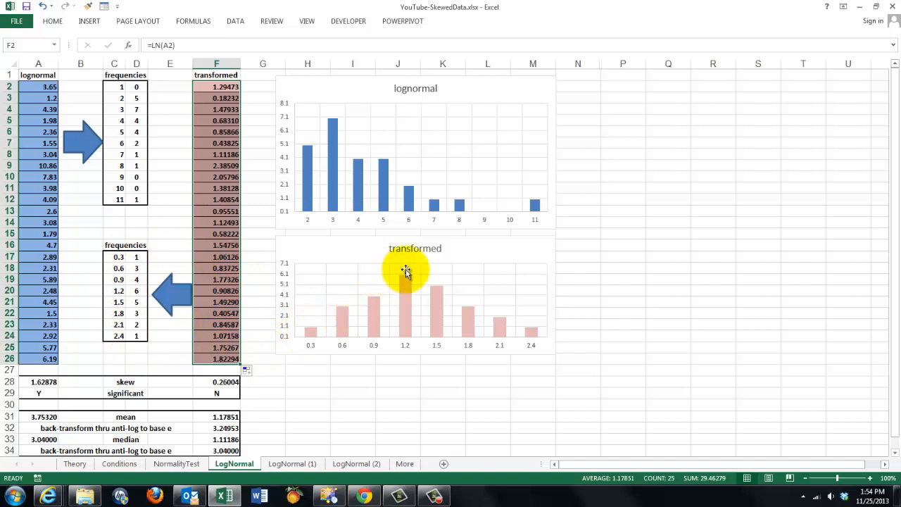
mouse_move(331, 331)
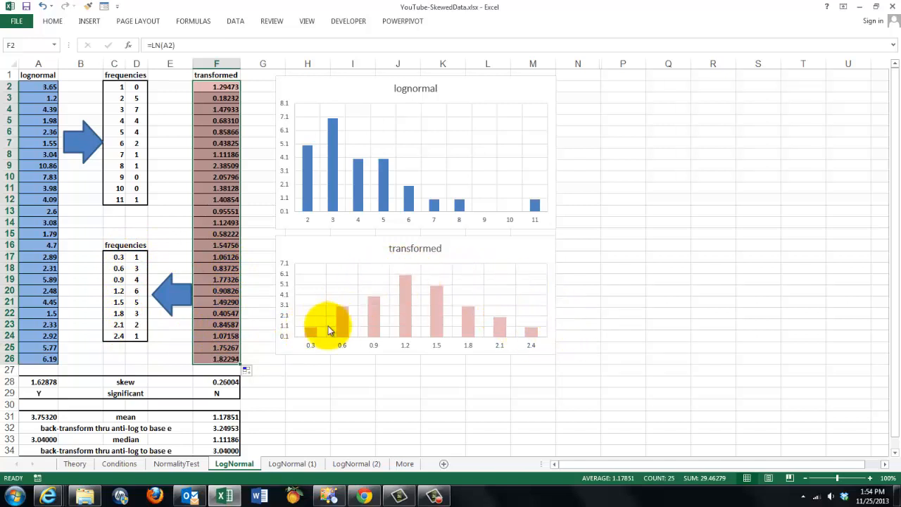
mouse_move(225, 397)
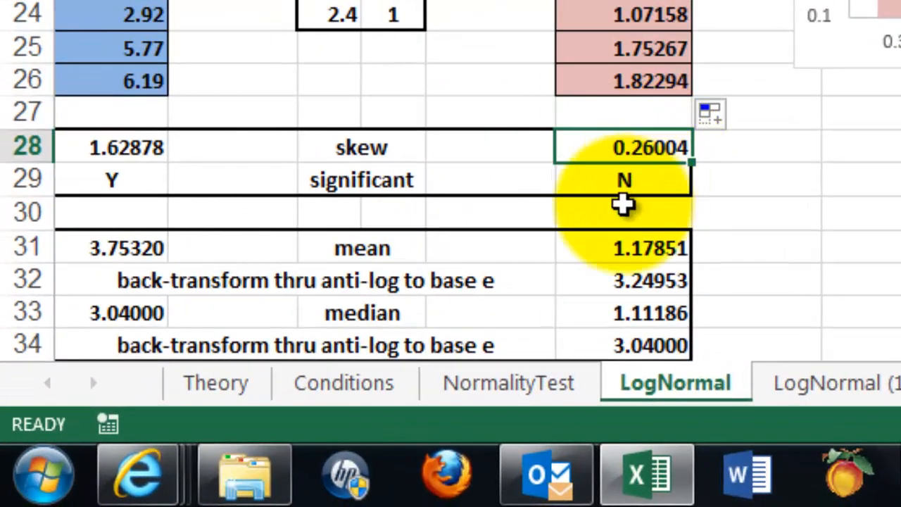
mouse_move(589, 169)
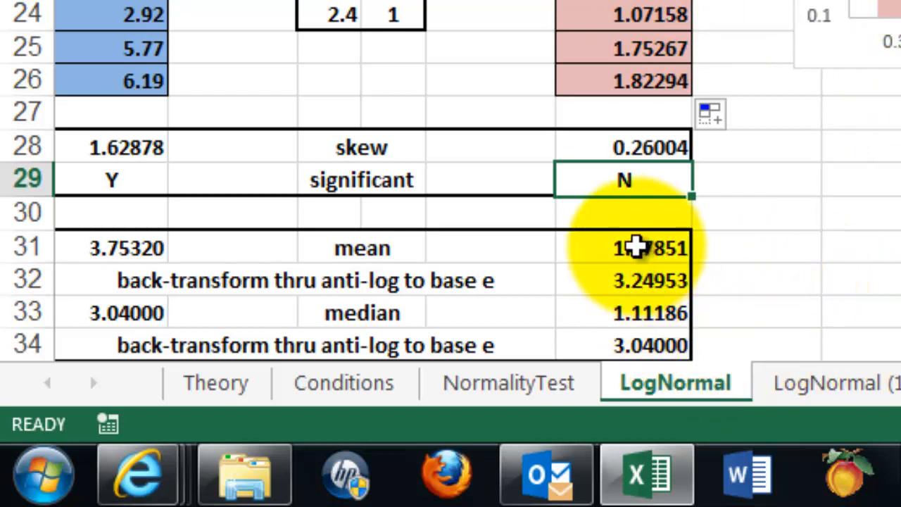
click(622, 248)
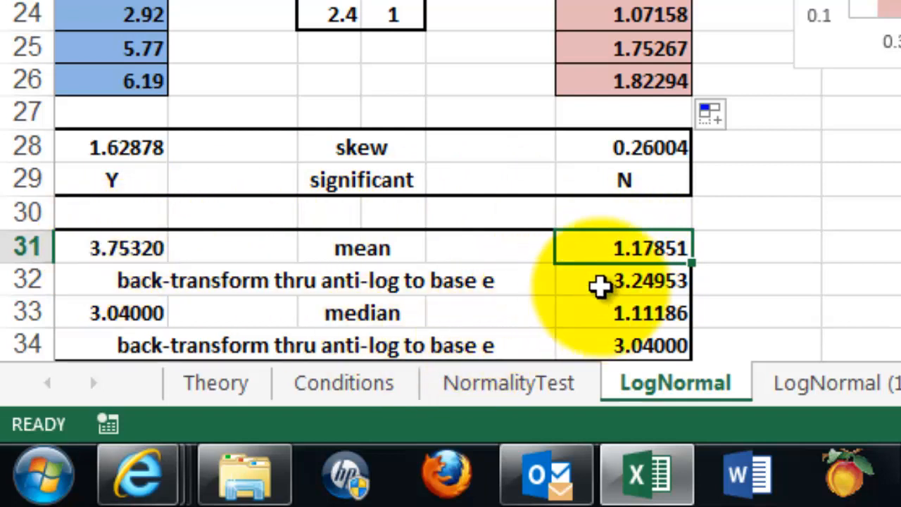
click(633, 280)
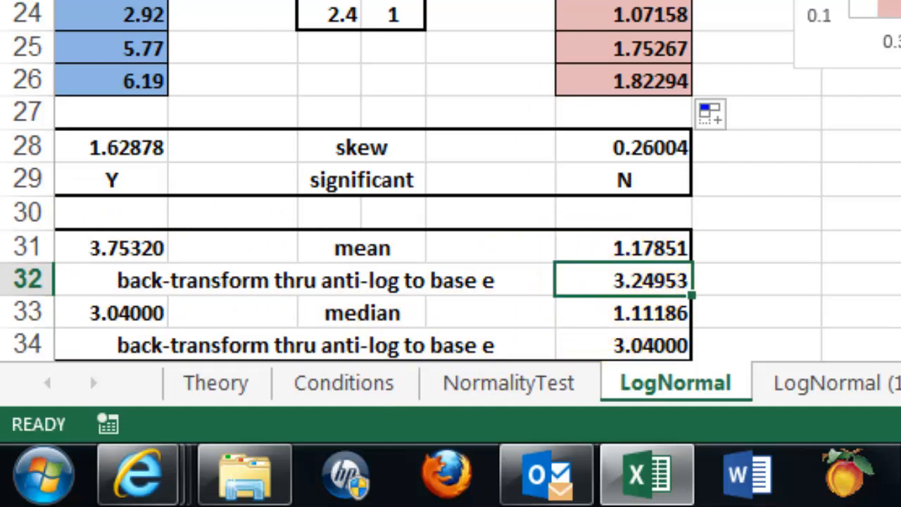
double_click(622, 280)
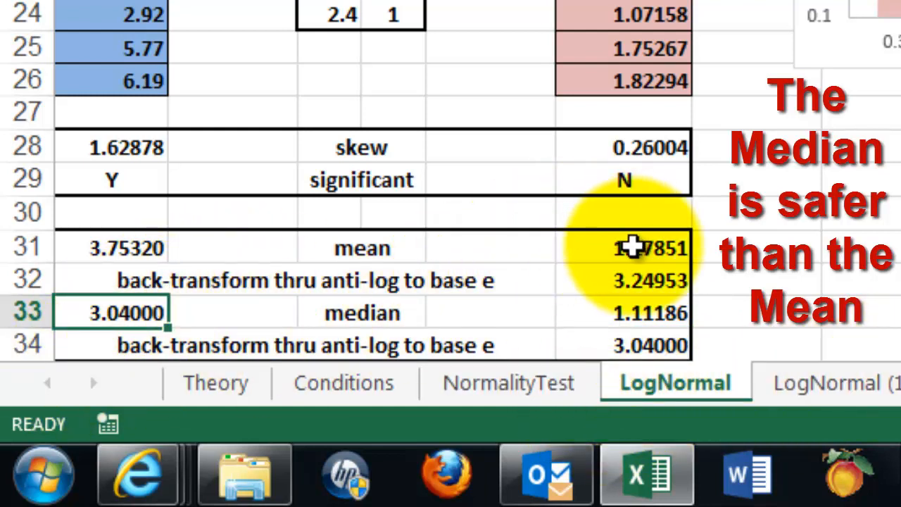
click(648, 280)
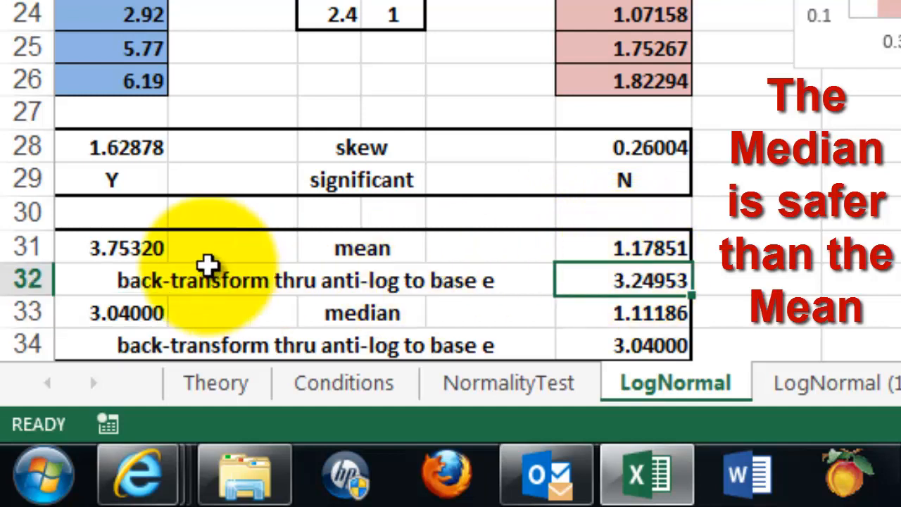
click(127, 248)
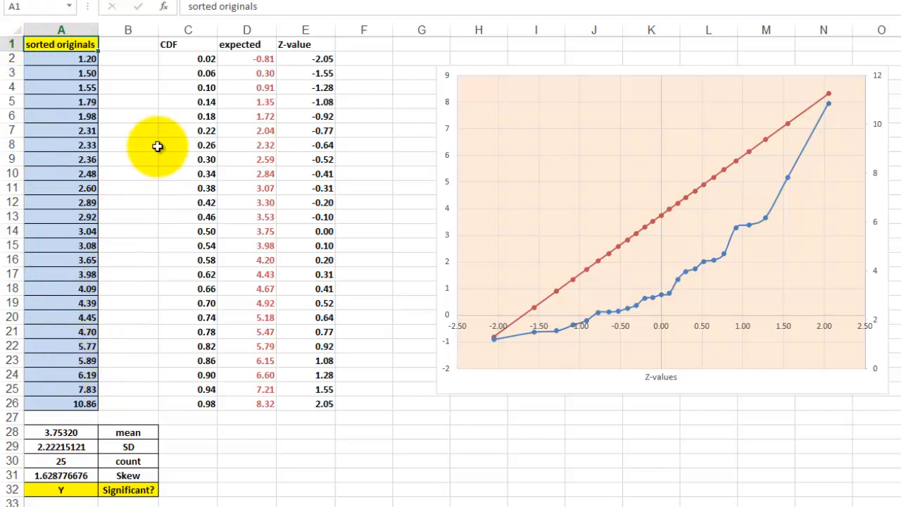
click(189, 59)
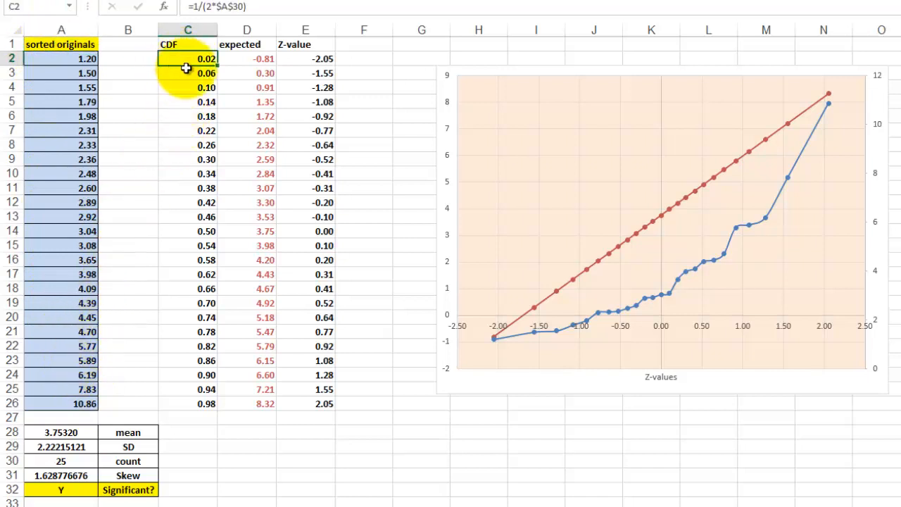
click(246, 59)
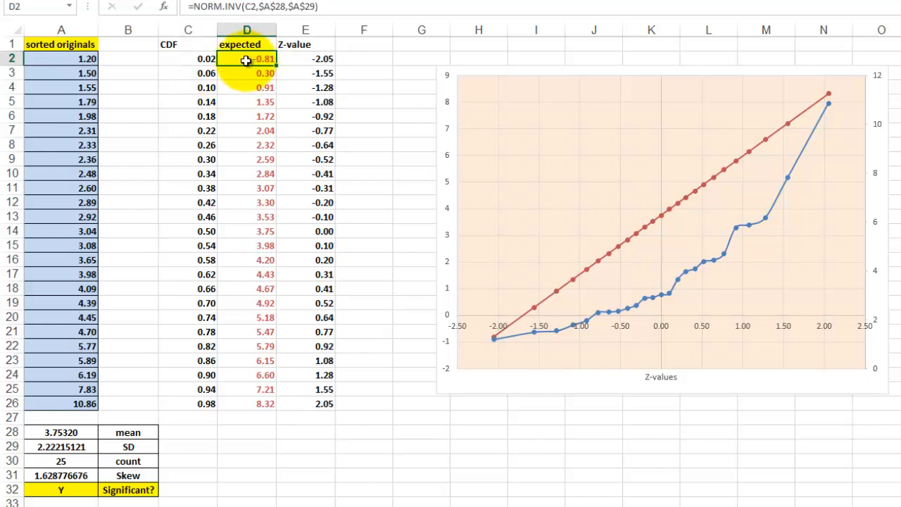
click(304, 59)
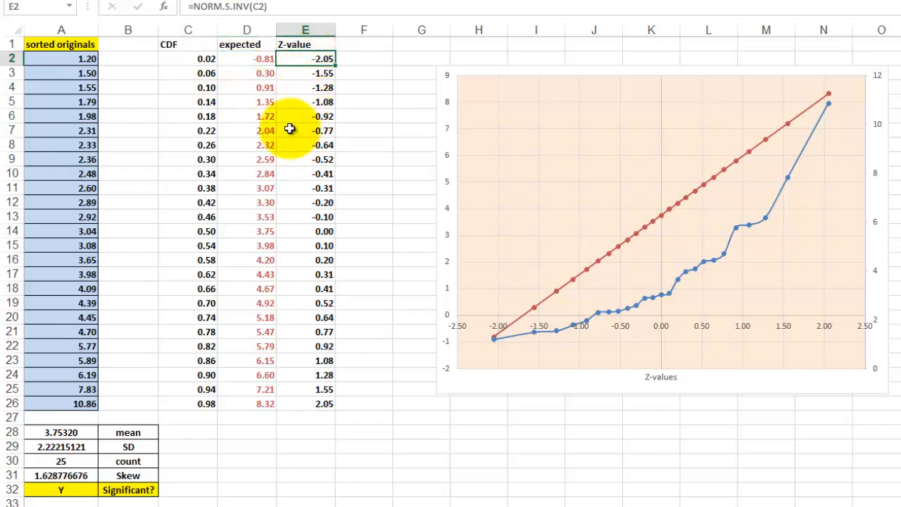
mouse_move(339, 287)
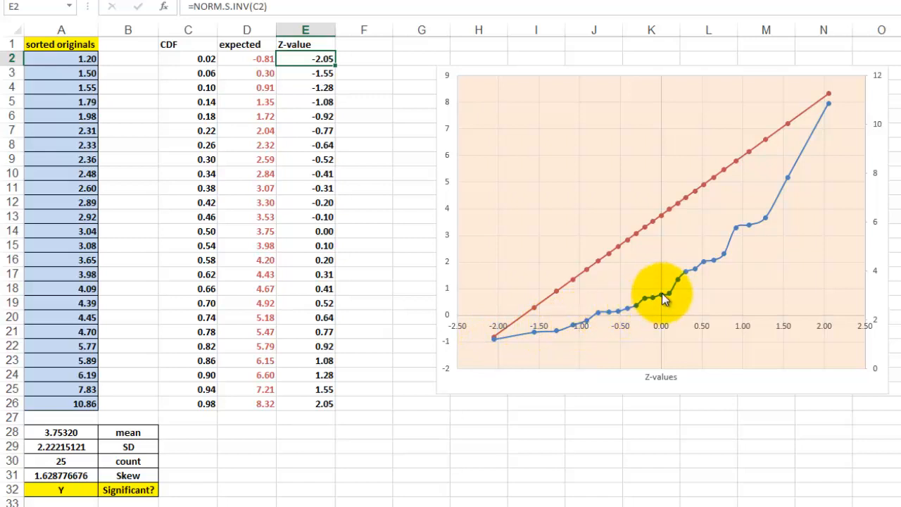
mouse_move(786, 133)
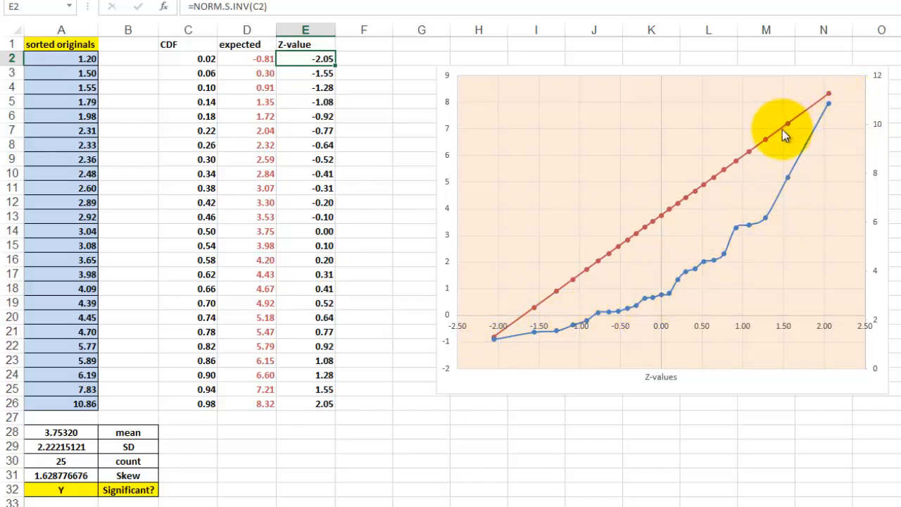
mouse_move(602, 261)
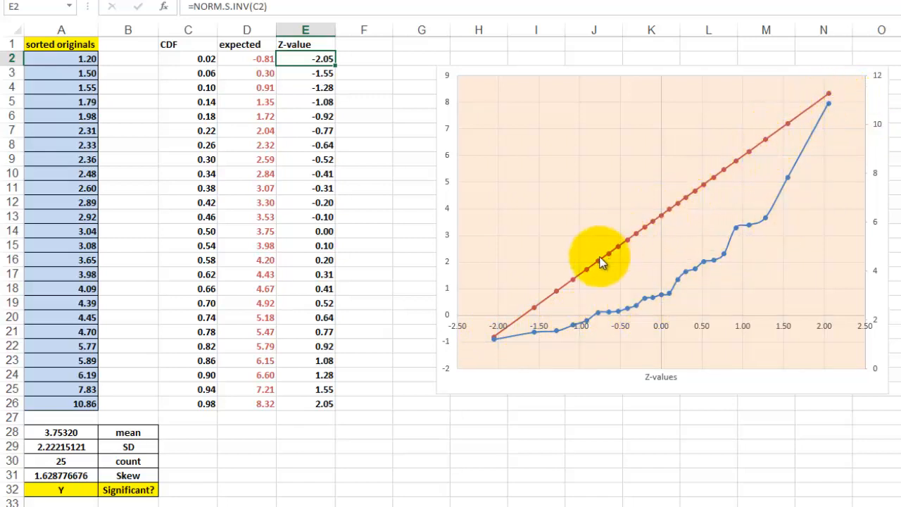
mouse_move(492, 342)
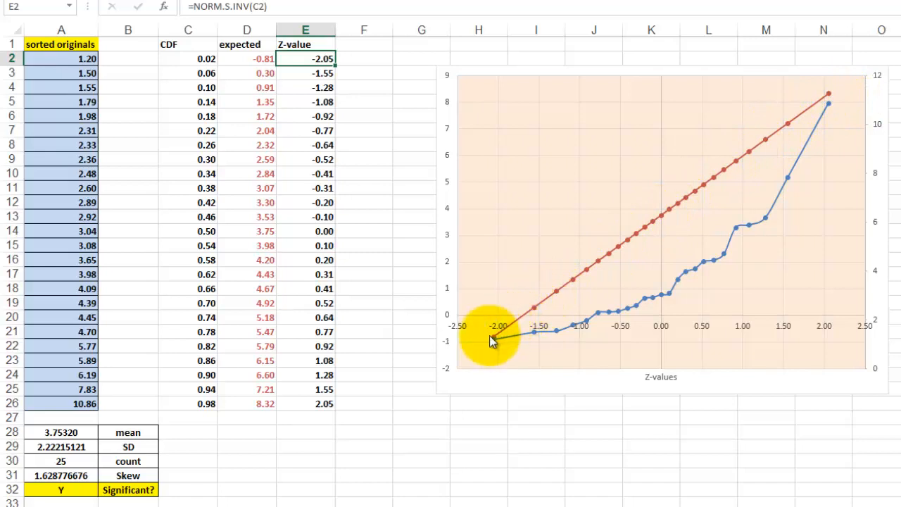
mouse_move(456, 386)
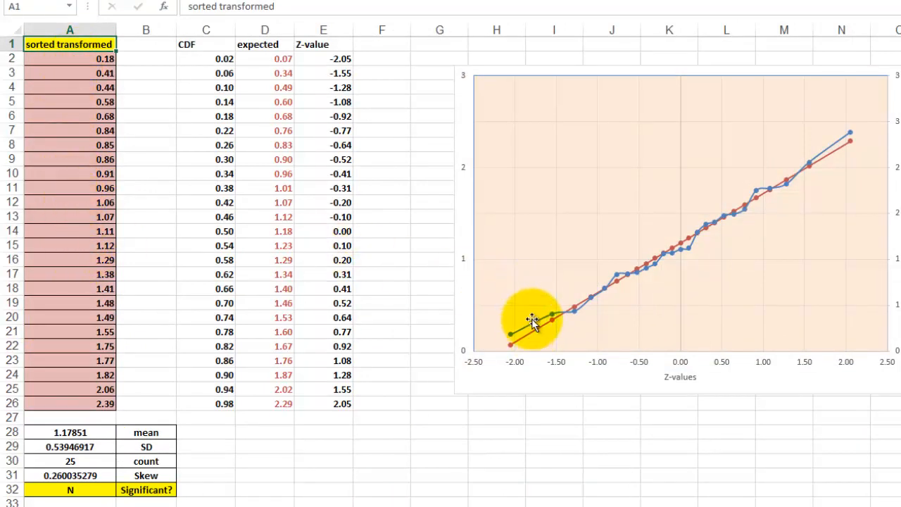
mouse_move(735, 197)
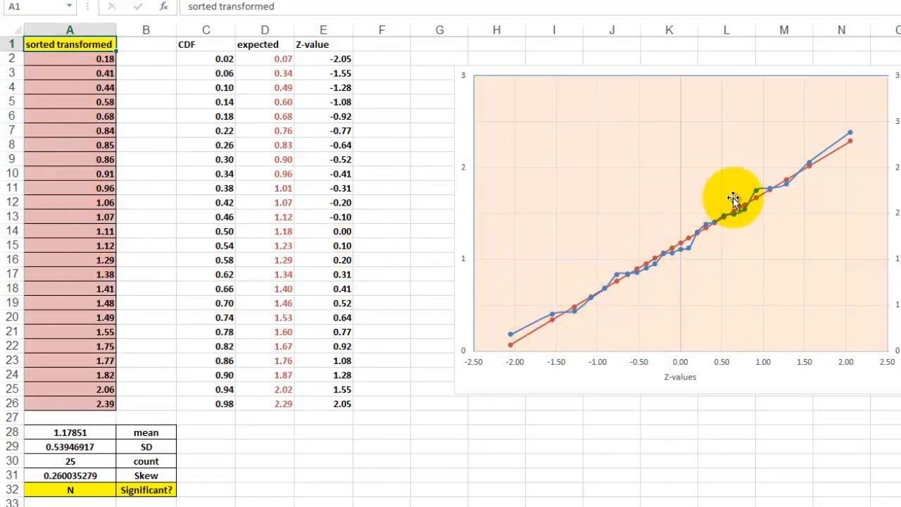
mouse_move(822, 159)
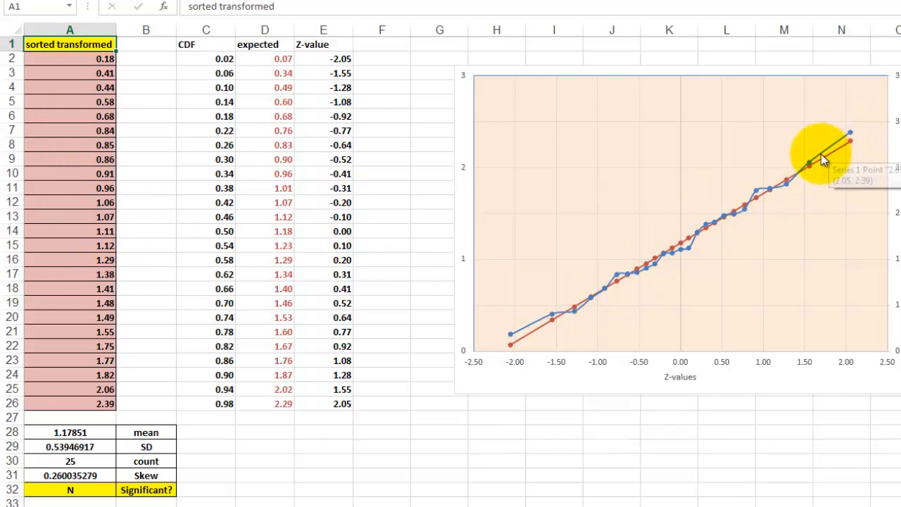
mouse_move(710, 232)
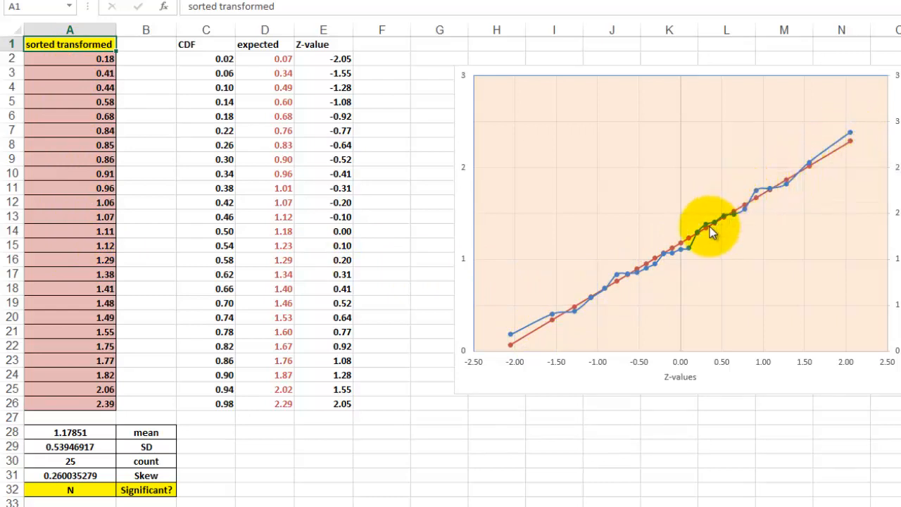
mouse_move(515, 347)
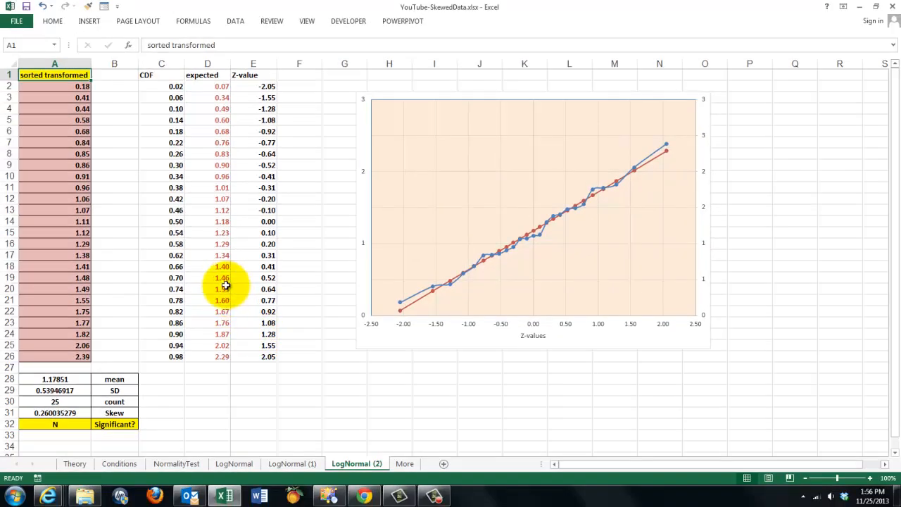
mouse_move(200, 274)
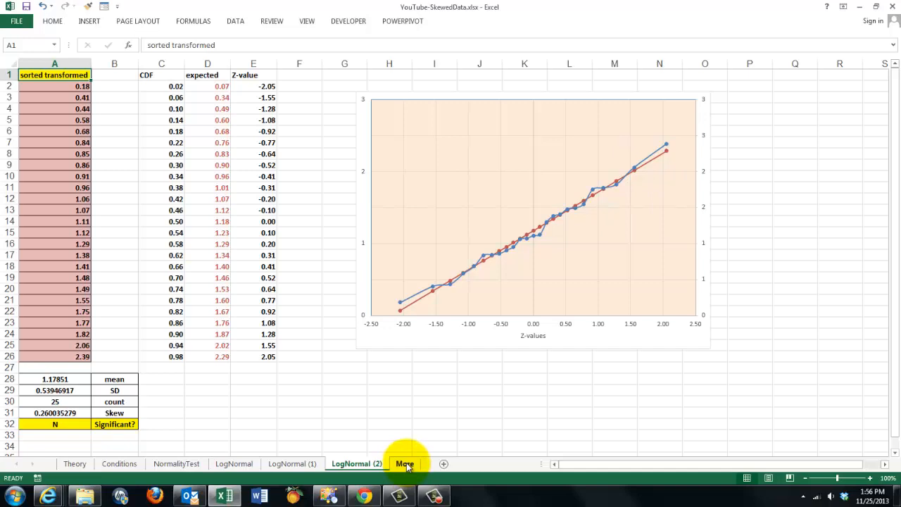
- Show the More sheet with the four course modules and the Excel 2013 for Scientists book
click(404, 463)
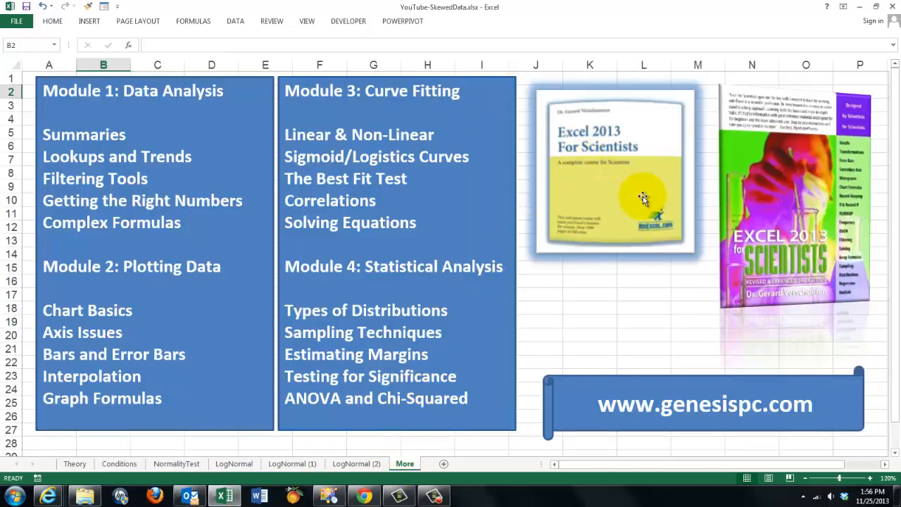
mouse_move(803, 197)
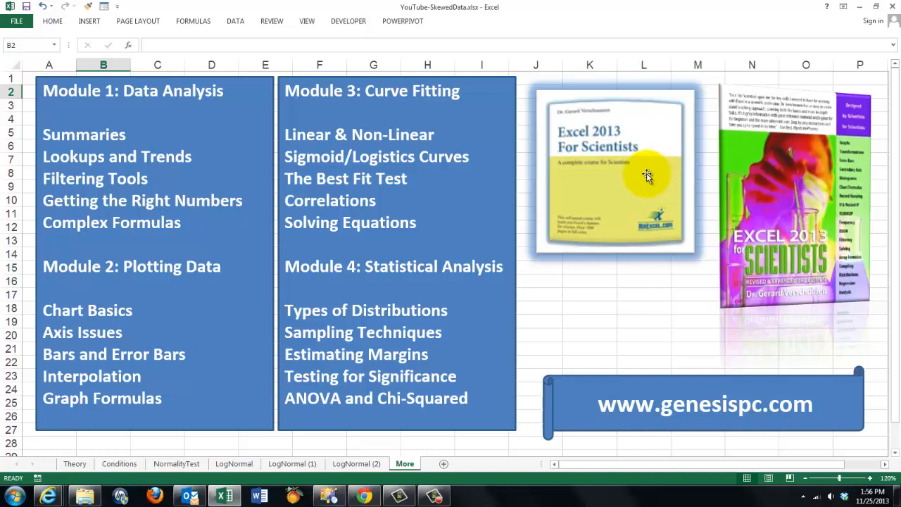
mouse_move(790, 276)
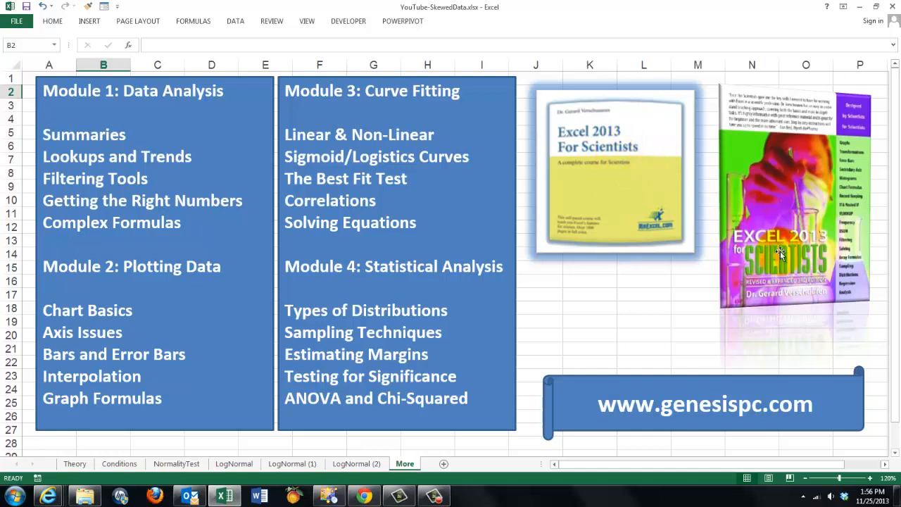
mouse_move(809, 211)
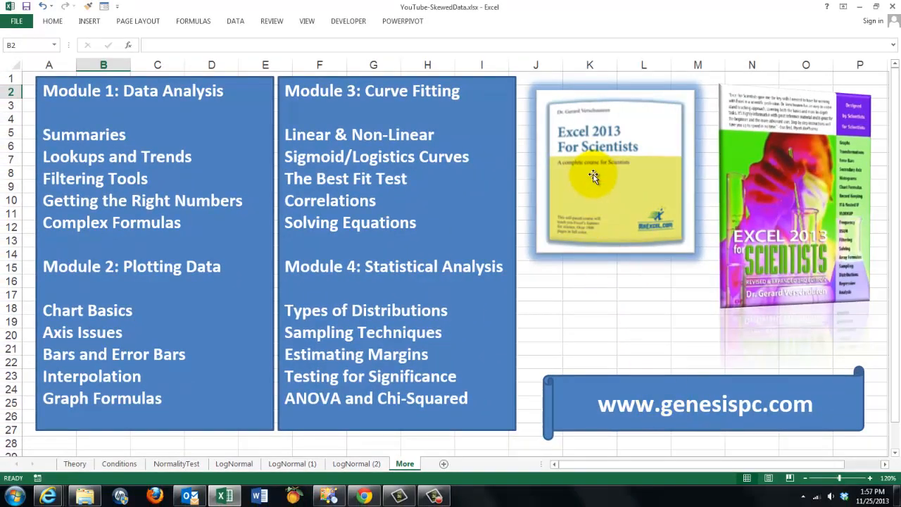
mouse_move(670, 205)
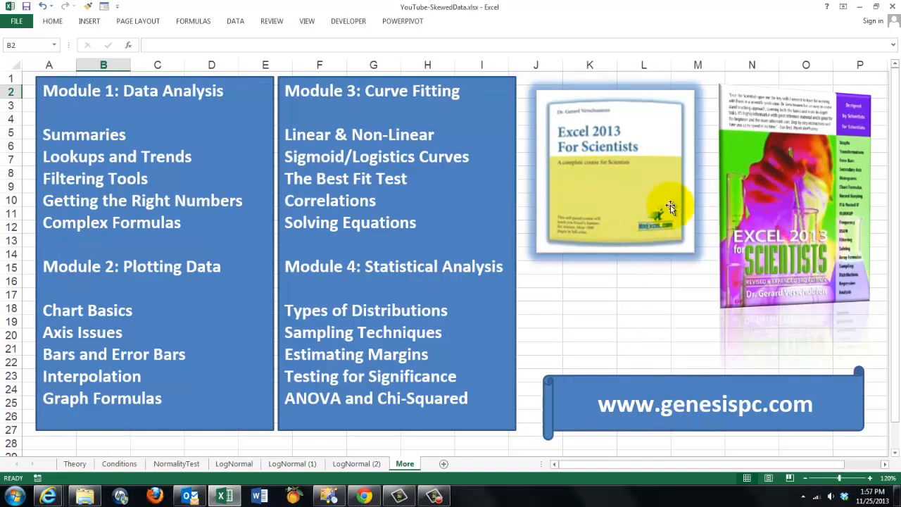
mouse_move(683, 408)
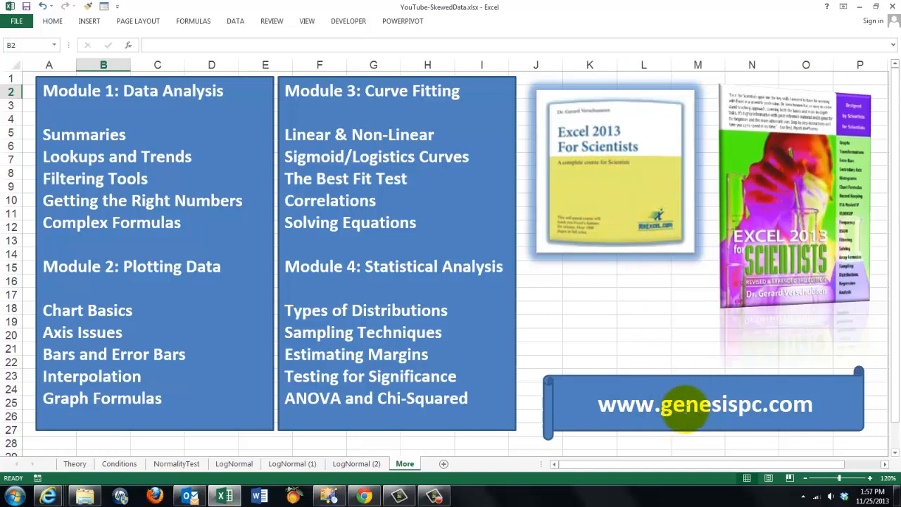
mouse_move(688, 342)
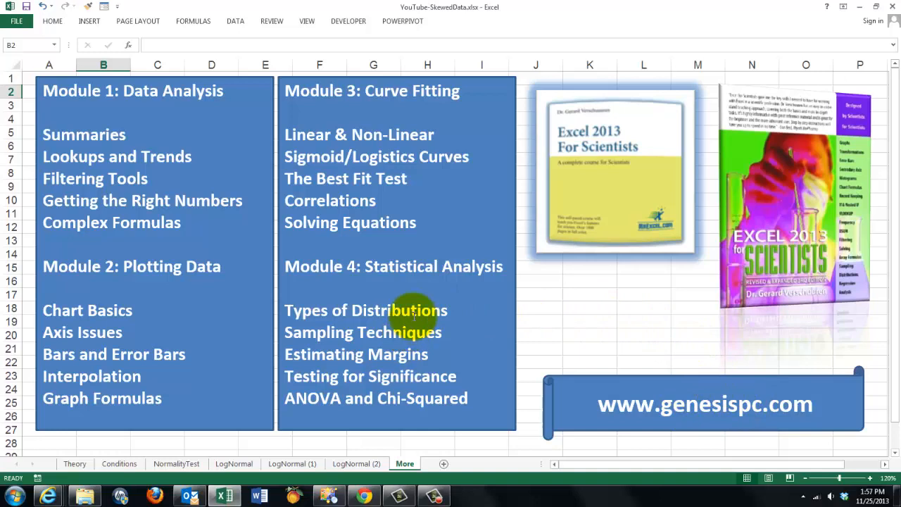
mouse_move(408, 332)
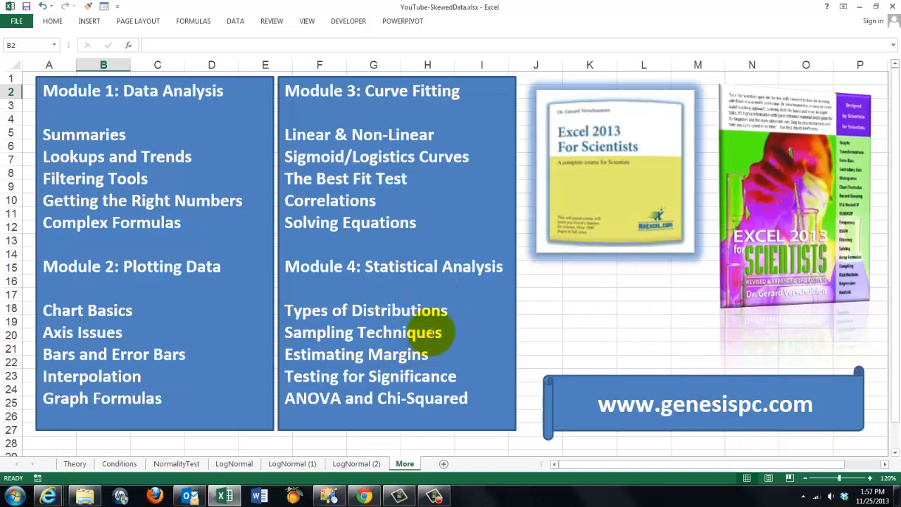